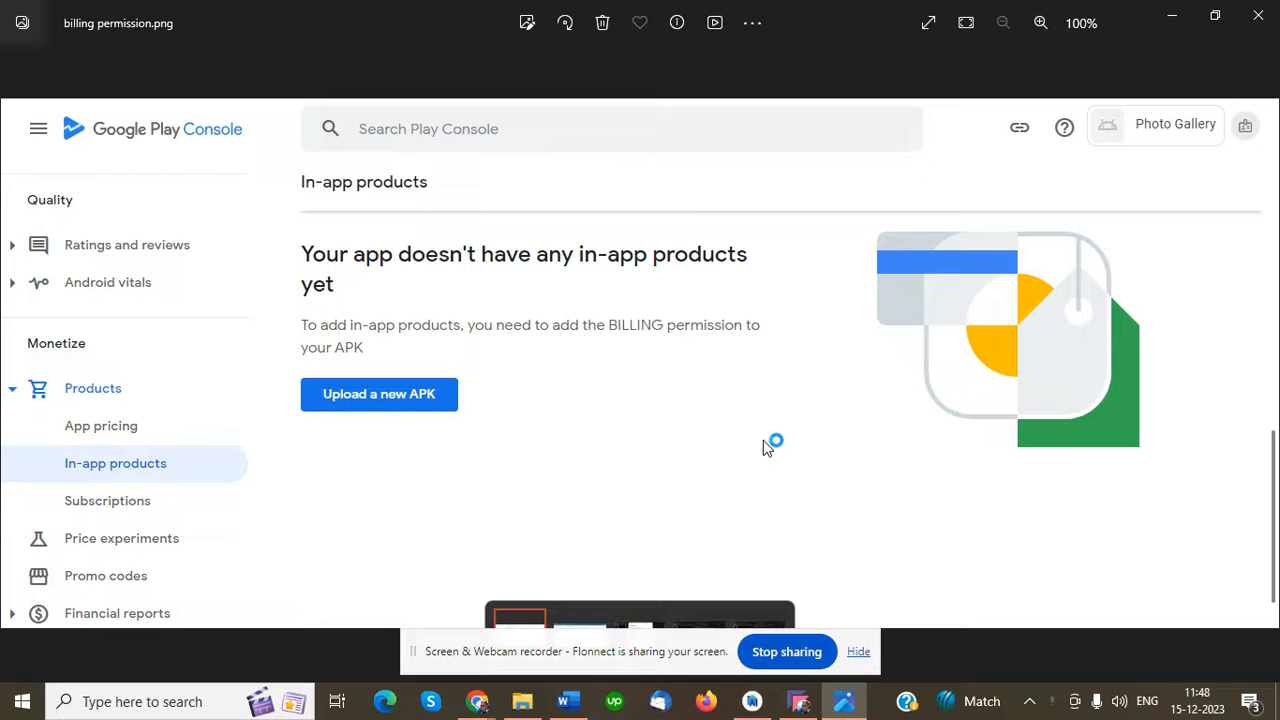
pyautogui.moveTo(768, 448)
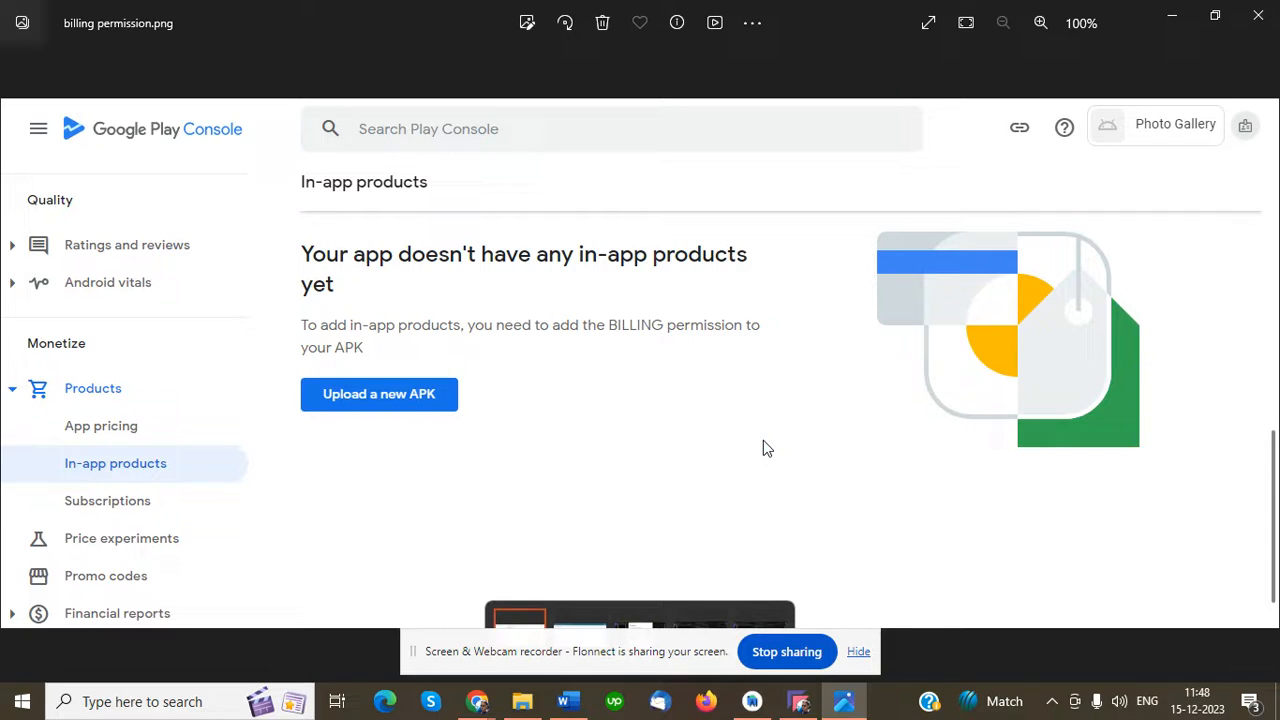
pyautogui.moveTo(758, 244)
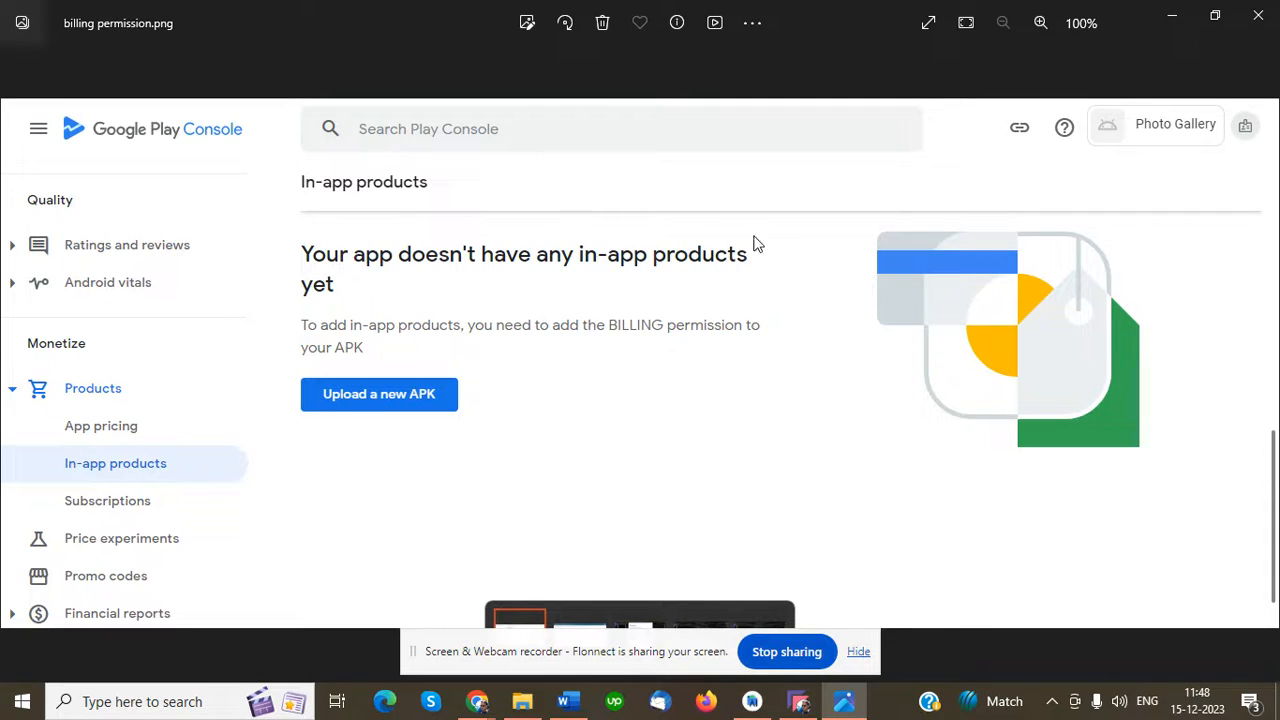
pyautogui.moveTo(830, 404)
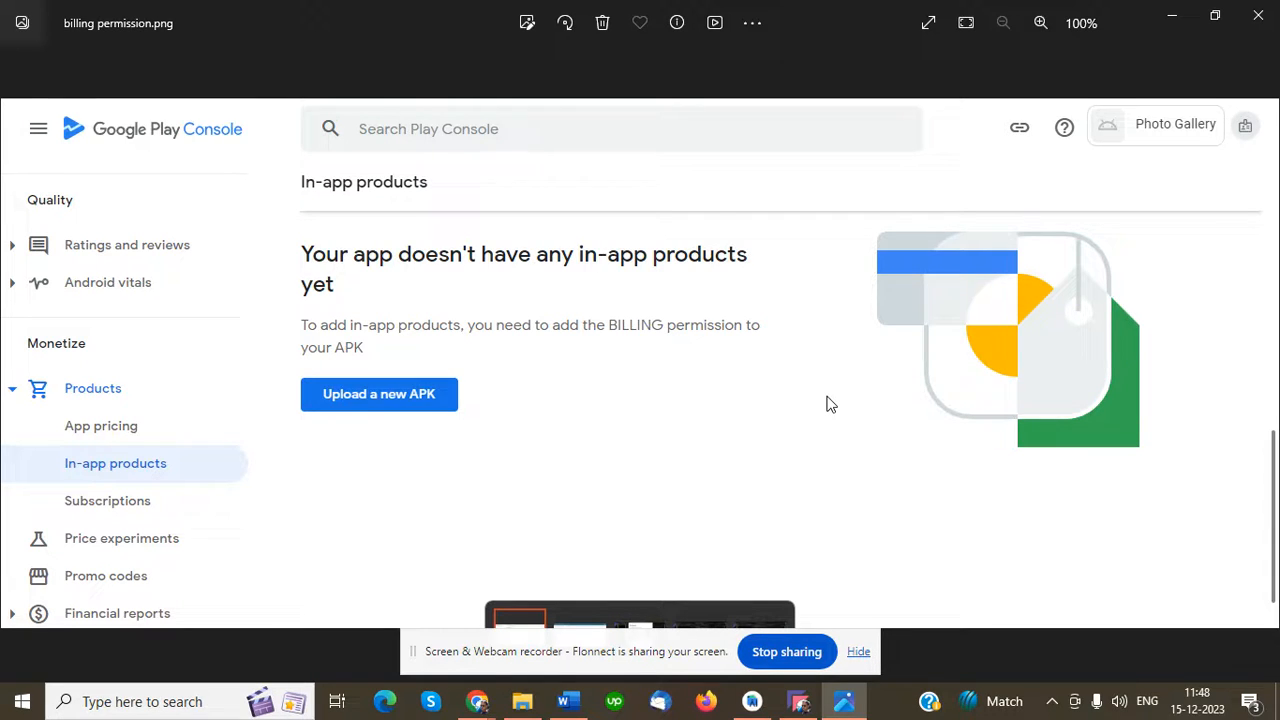
pyautogui.moveTo(632, 334)
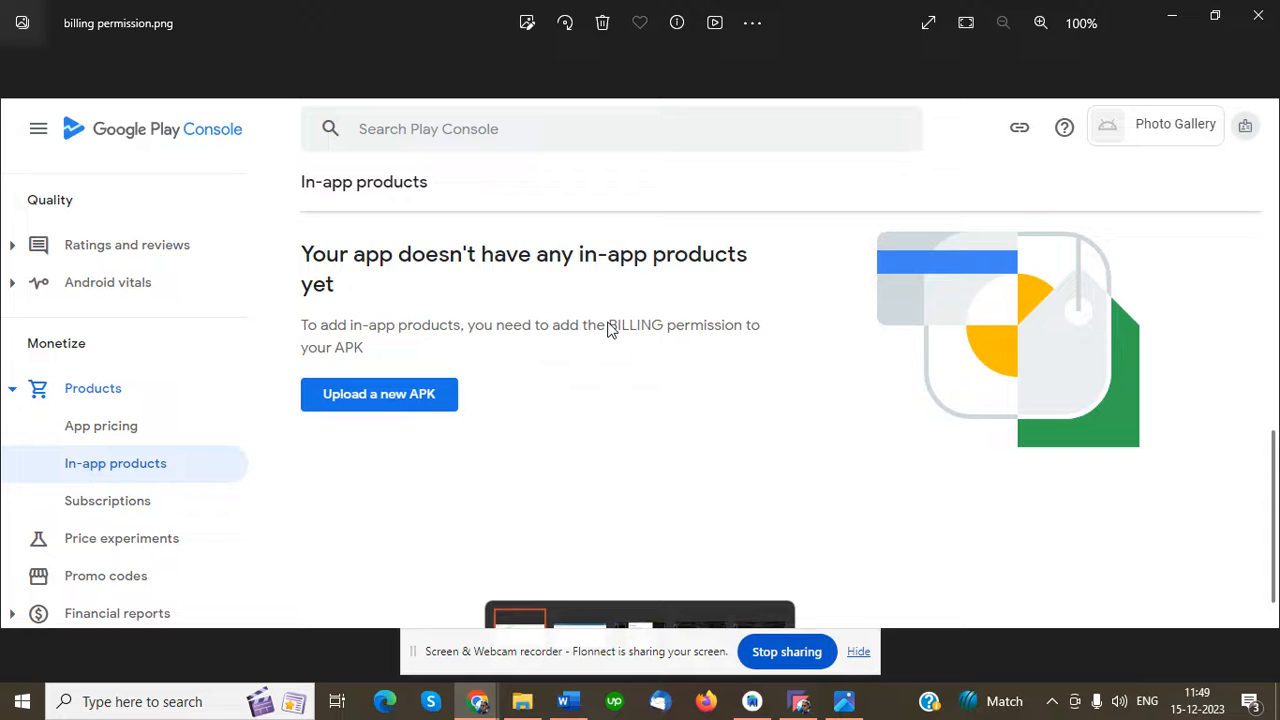
# Switch to the Chrome window showing the app's empty In-app products page
pyautogui.click(796, 700)
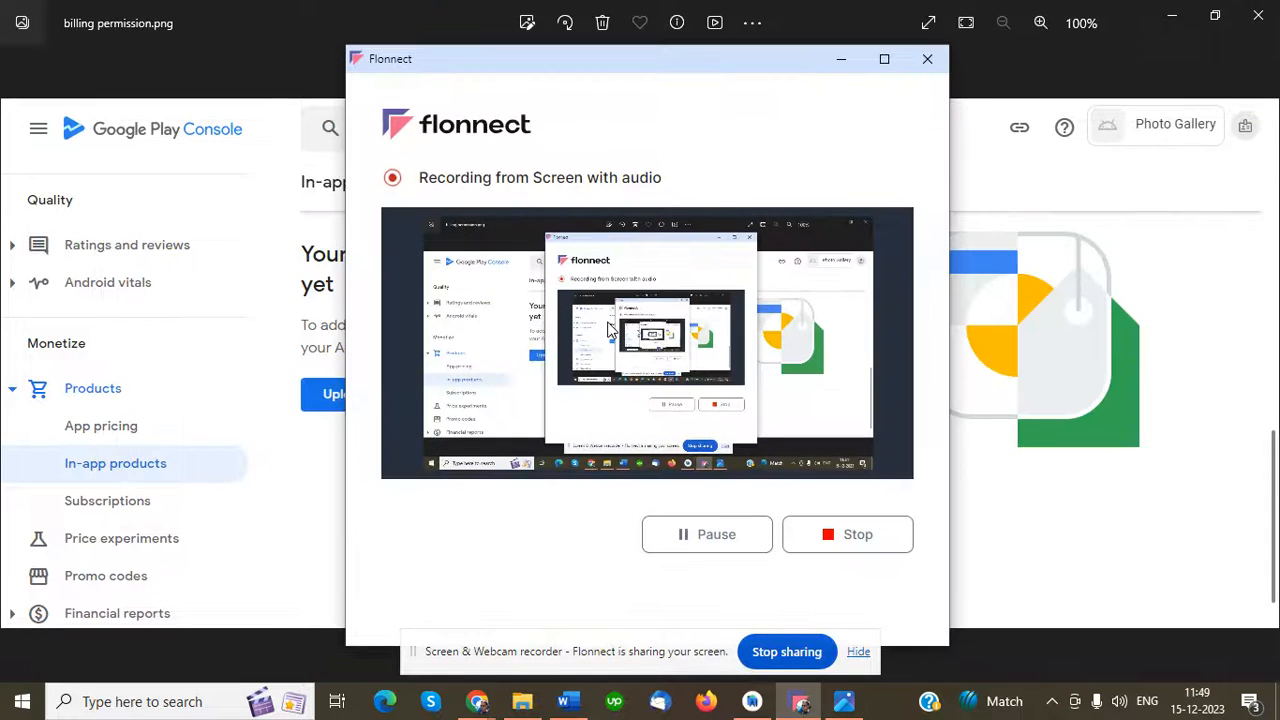
pyautogui.press('alt+tab')
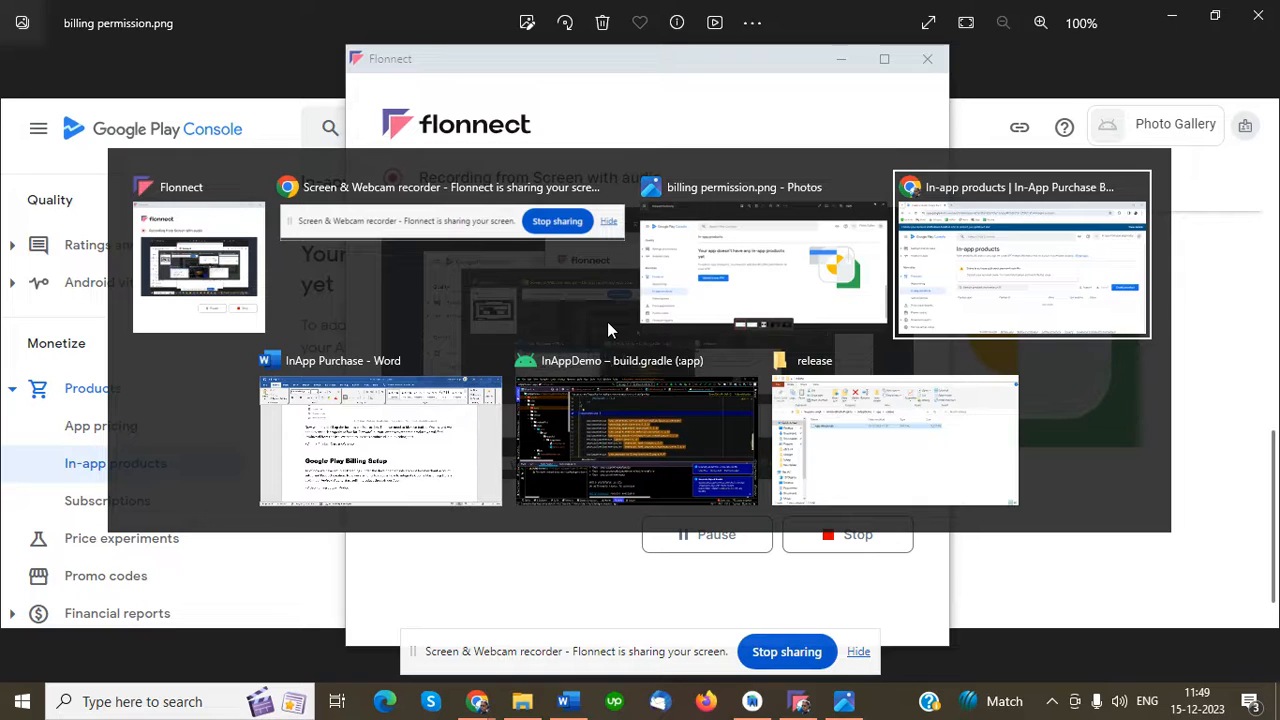
pyautogui.click(1020, 252)
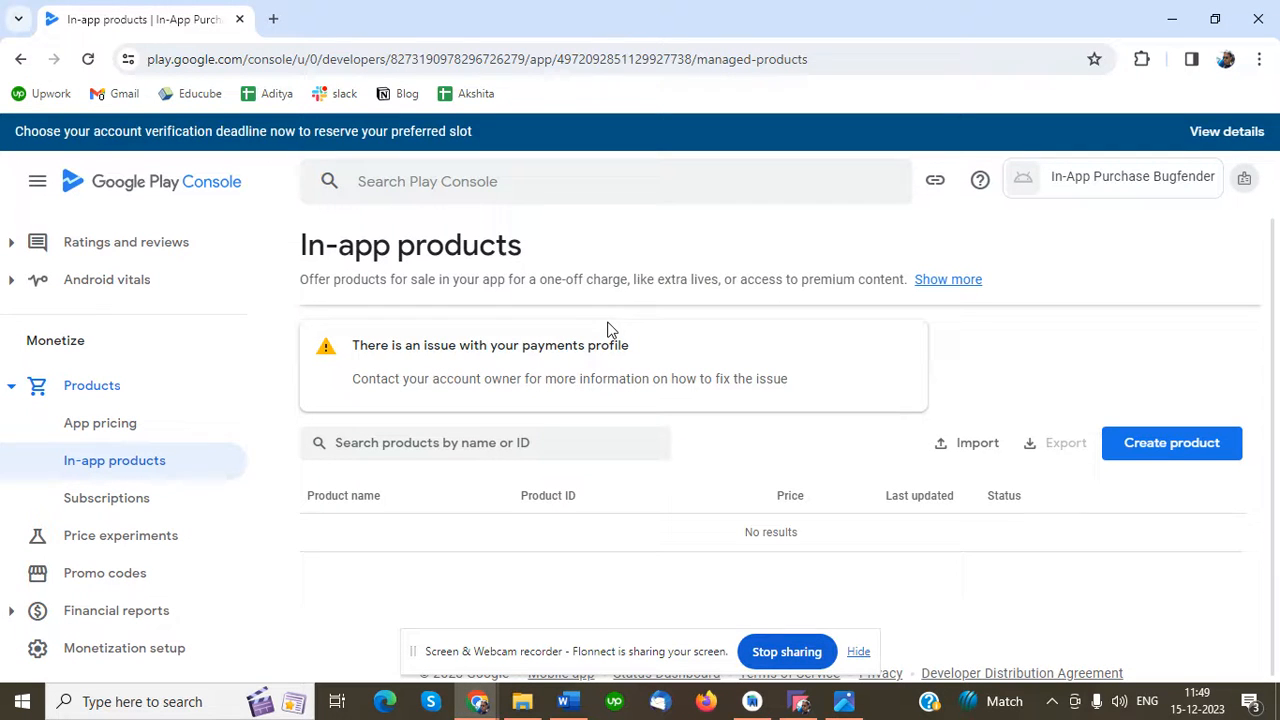
pyautogui.moveTo(238, 440)
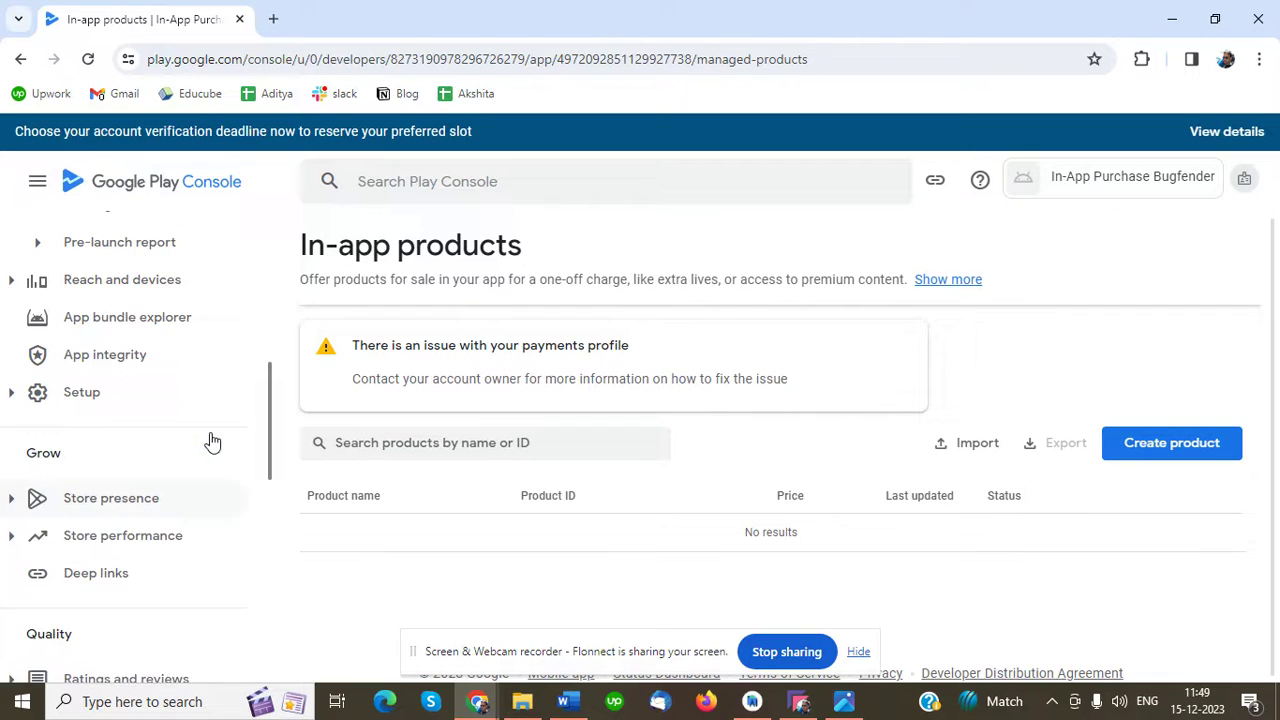
pyautogui.scroll(3)
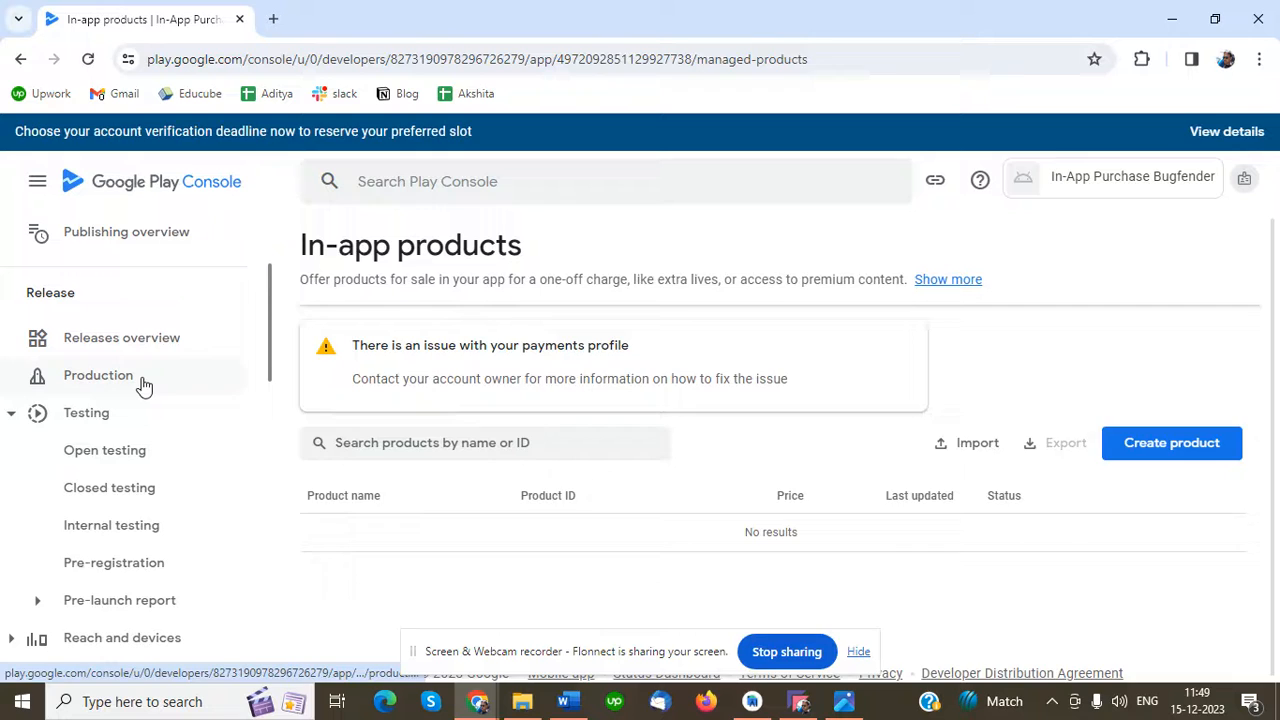
# Show the Production track and select its Draft release 1 (1.0) summary
pyautogui.click(98, 376)
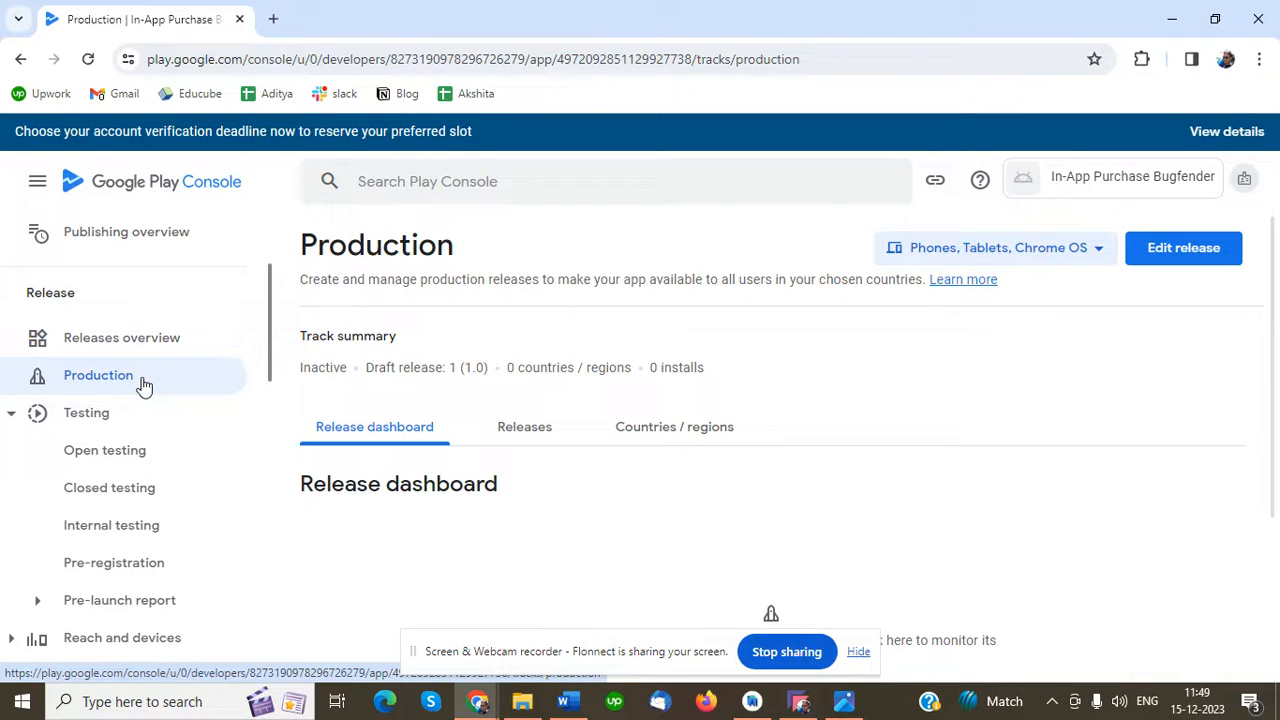
pyautogui.moveTo(228, 368)
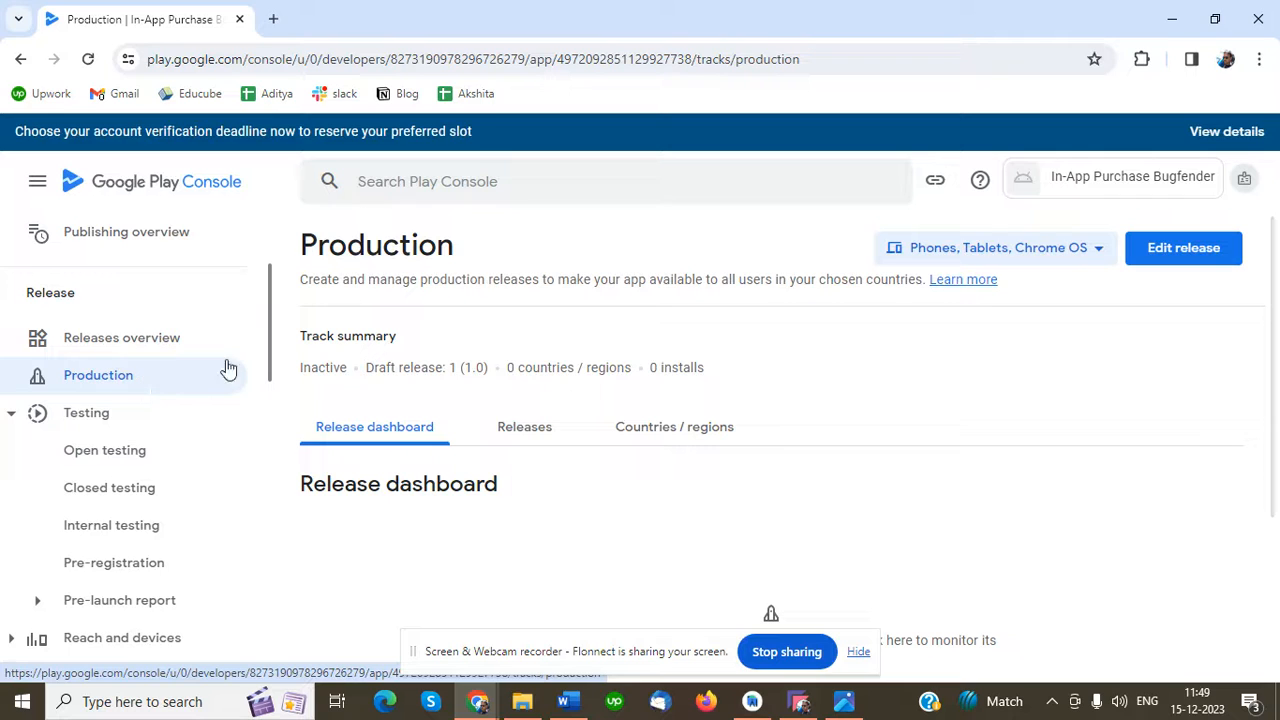
pyautogui.moveTo(864, 388)
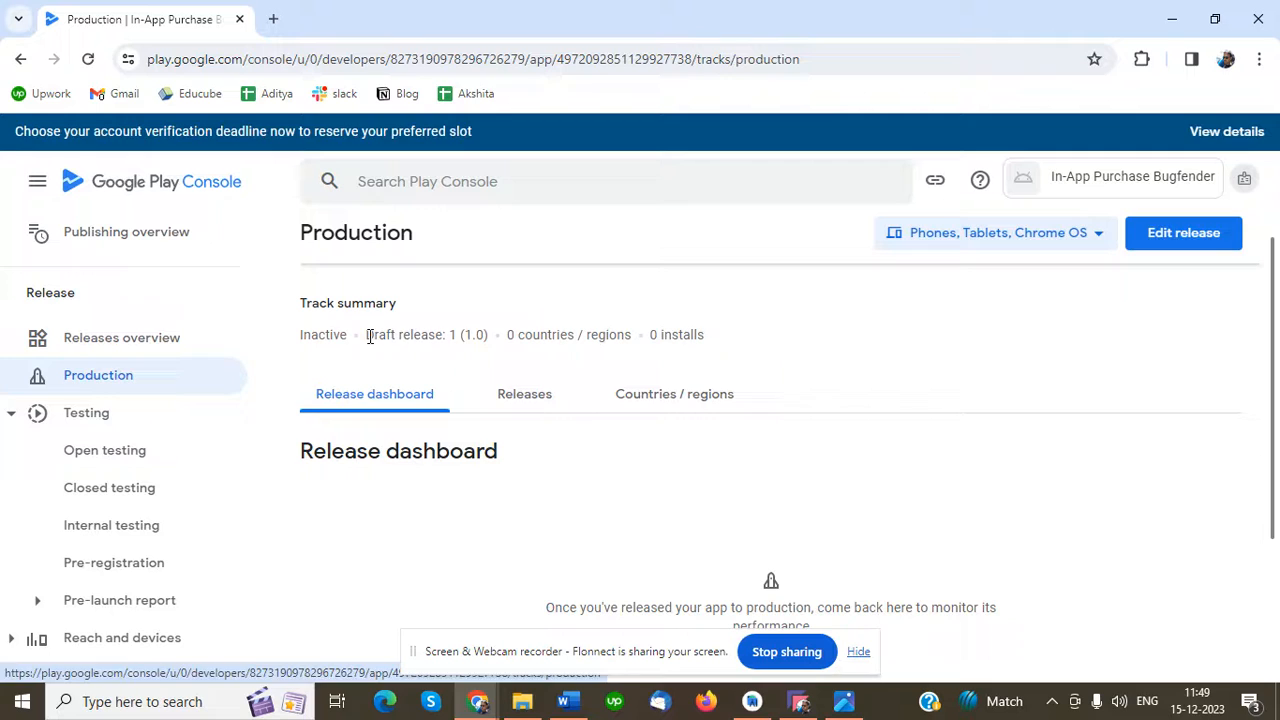
pyautogui.doubleClick(424, 334)
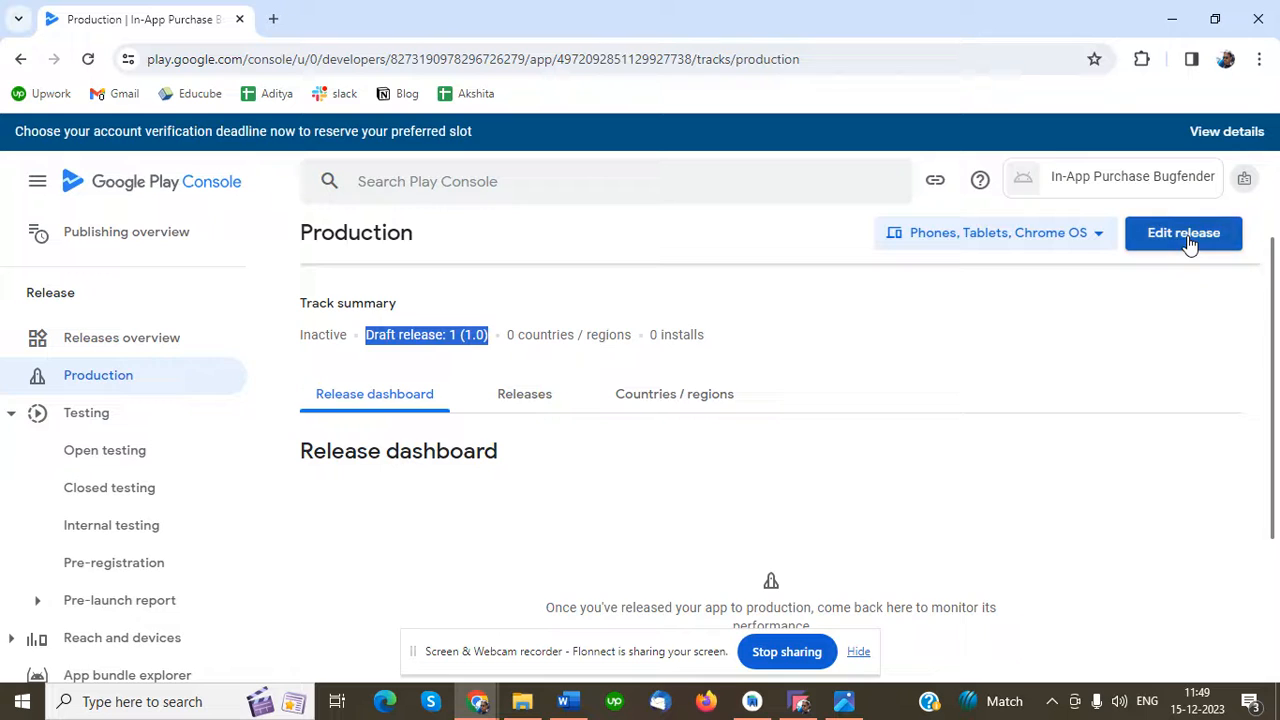
# Edit the draft production release, keeping release name 1 (1.0), and scroll the sidebar to Monetize > Products
pyautogui.click(1184, 232)
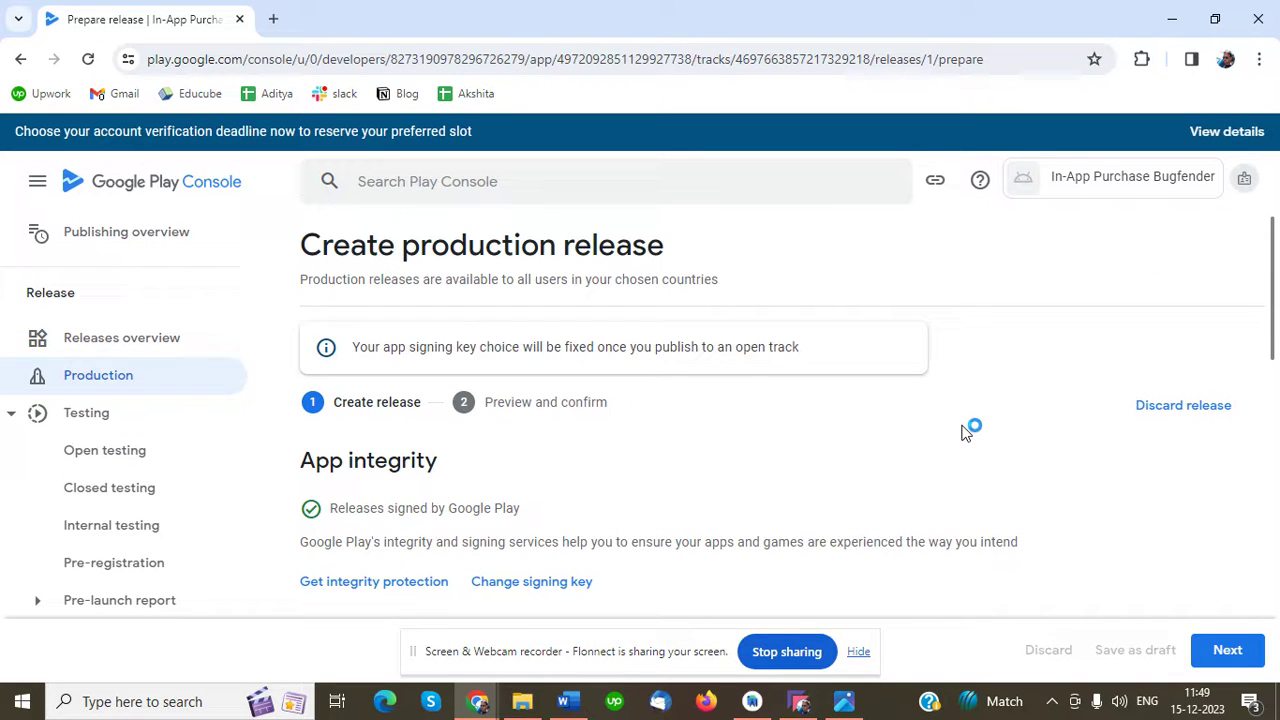
pyautogui.moveTo(964, 432)
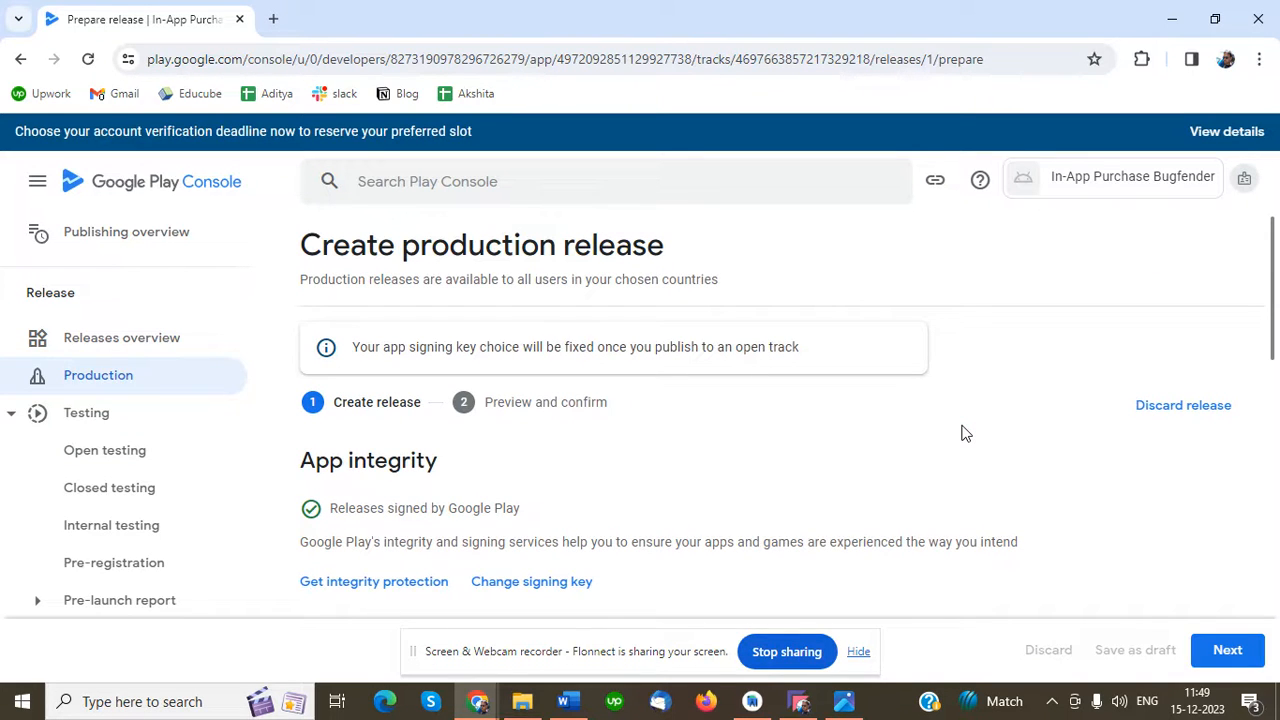
pyautogui.scroll(-3)
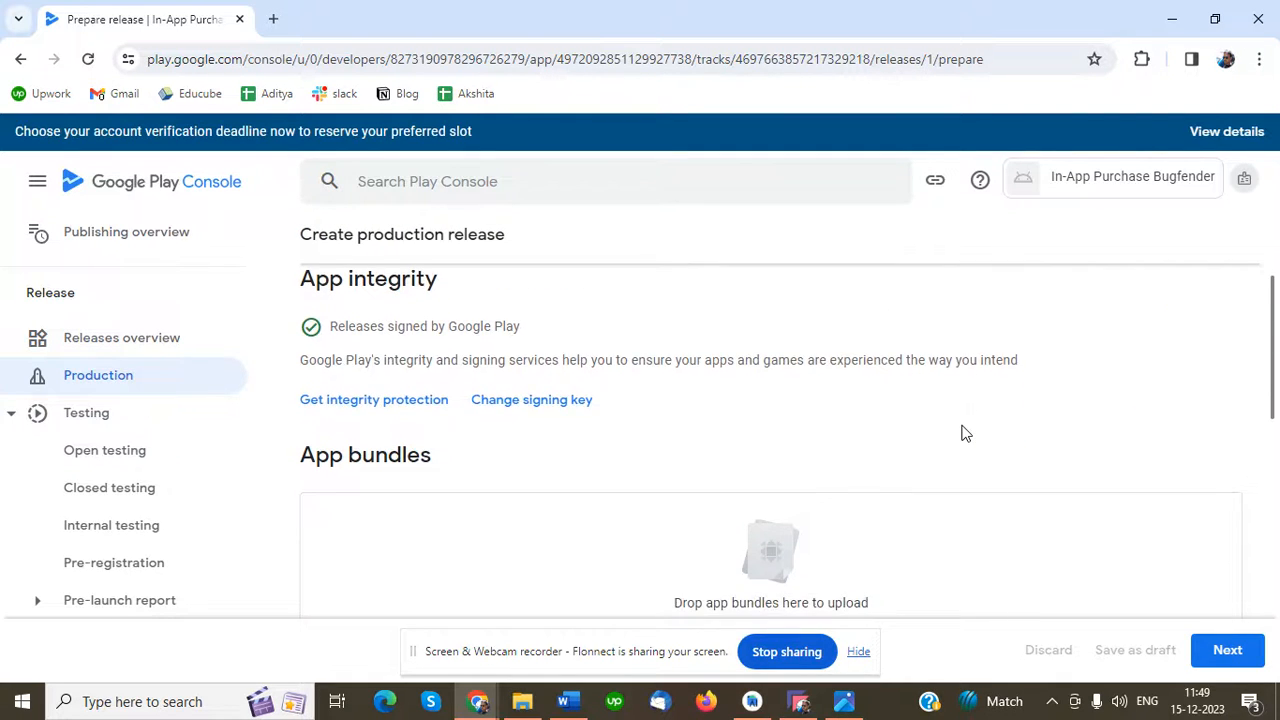
pyautogui.scroll(-3)
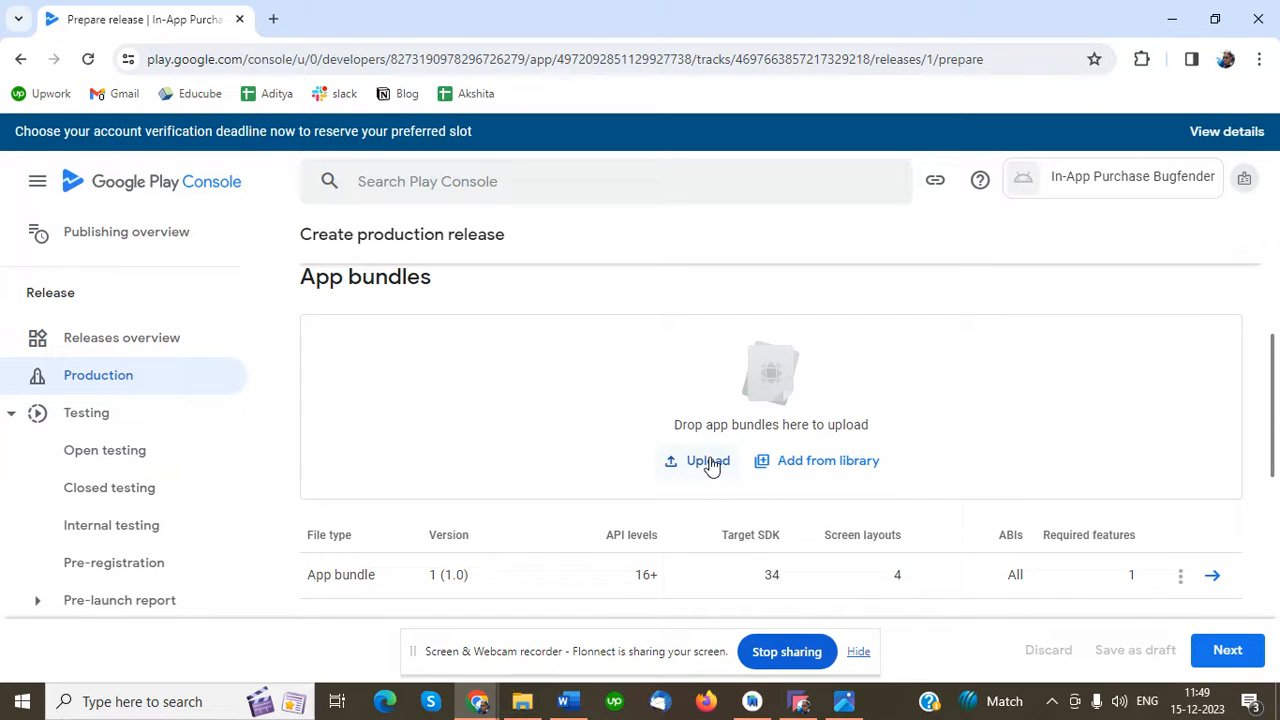
pyautogui.moveTo(968, 422)
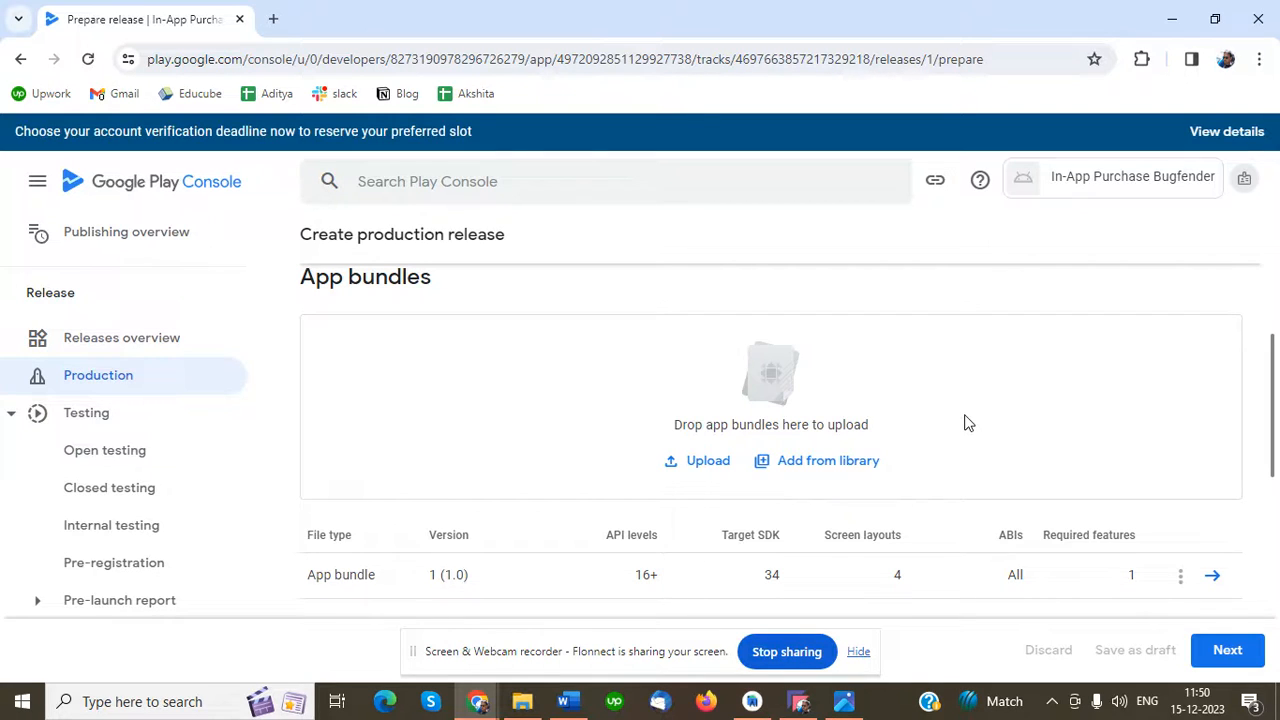
pyautogui.scroll(-3)
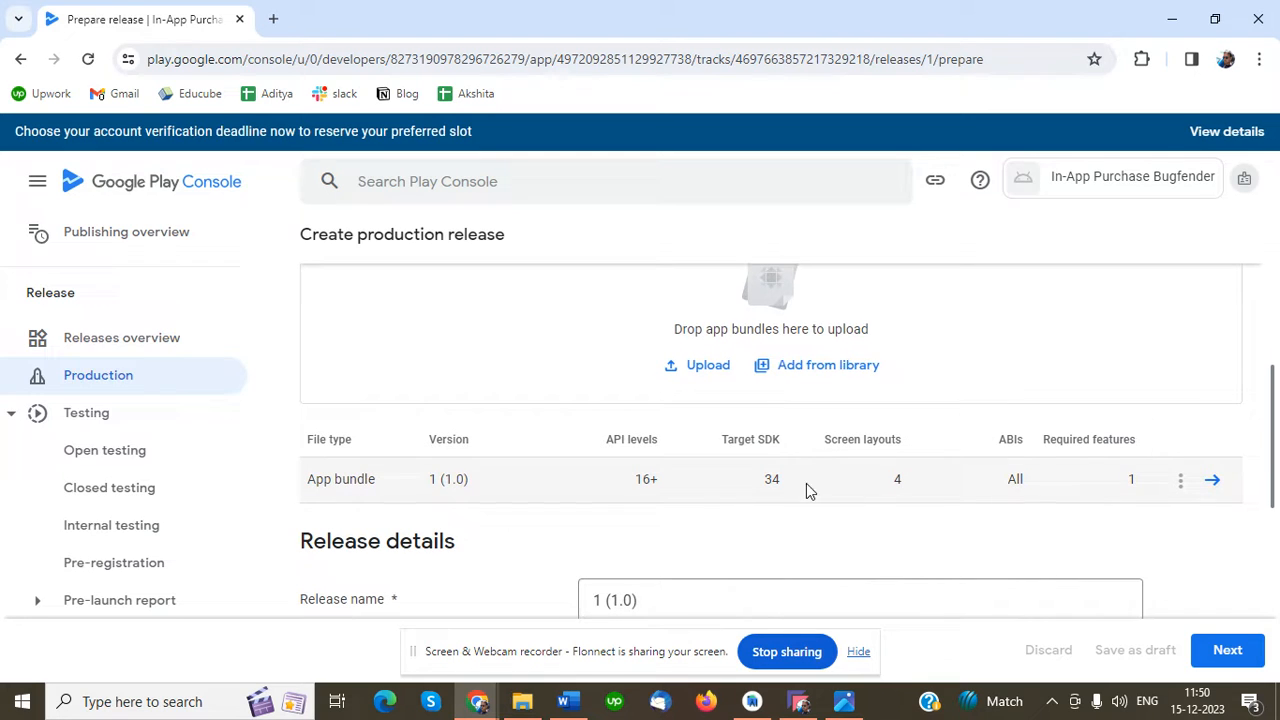
pyautogui.moveTo(348, 488)
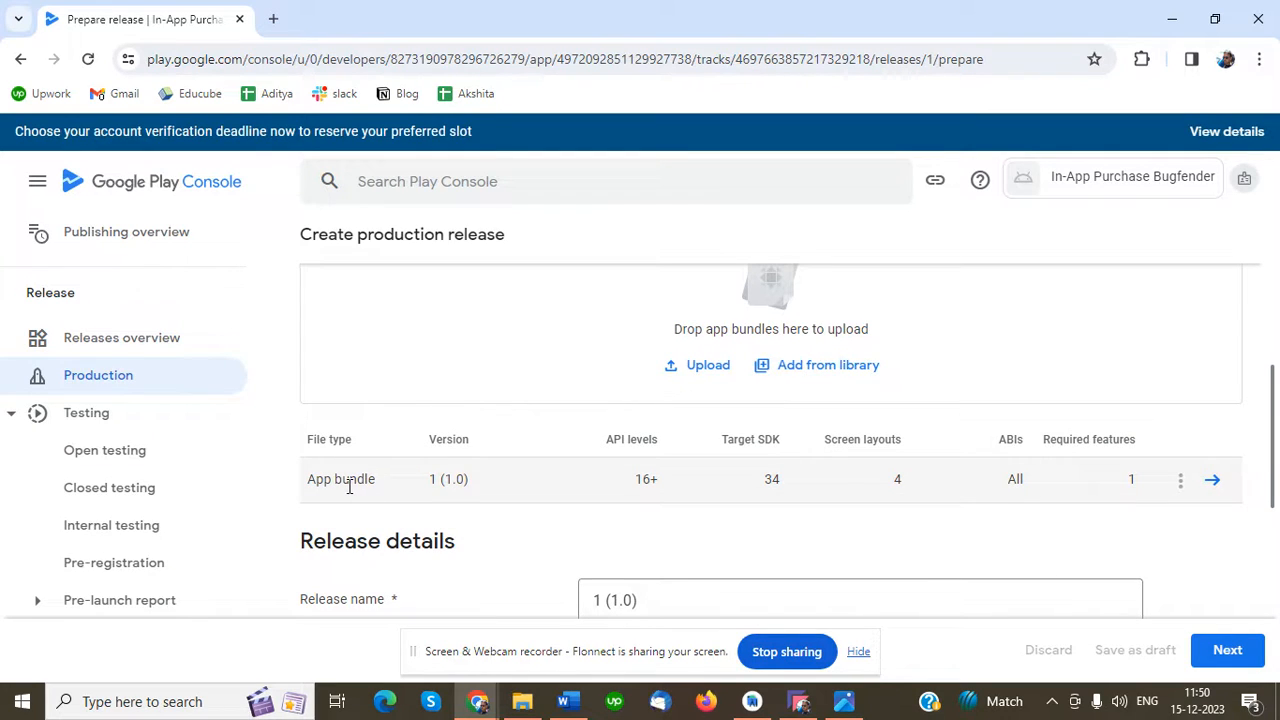
pyautogui.moveTo(564, 524)
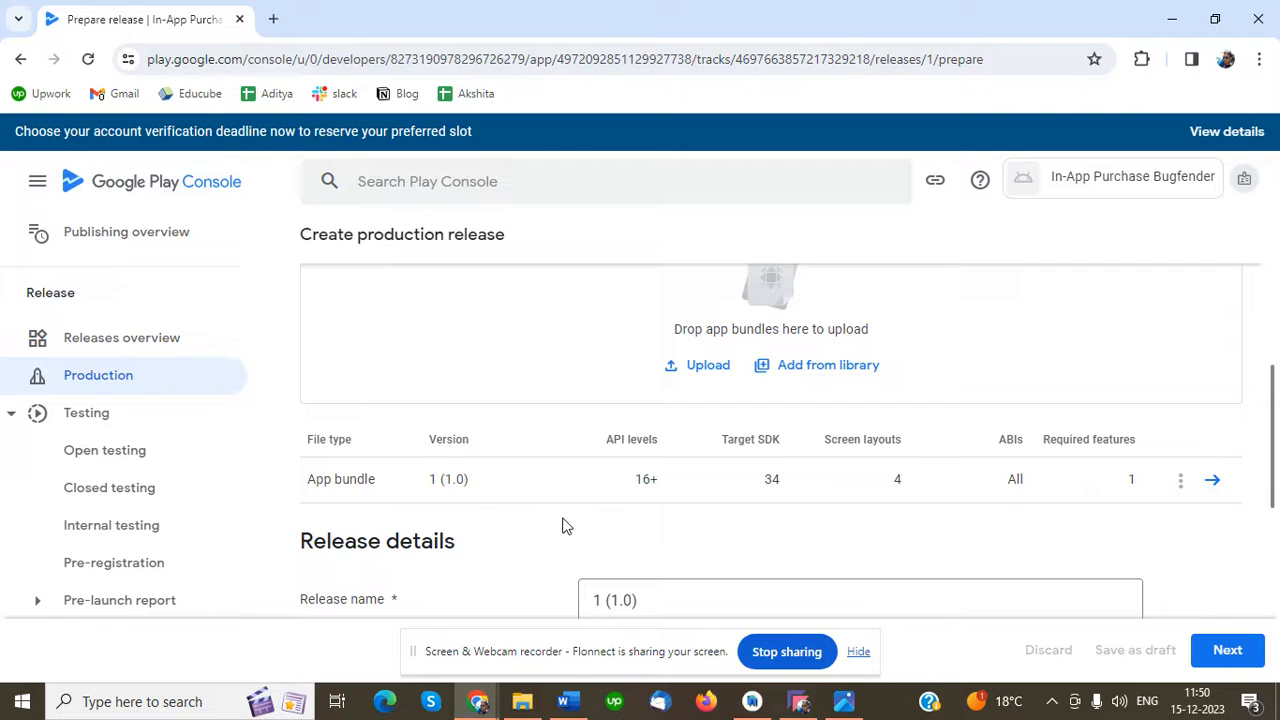
pyautogui.scroll(-3)
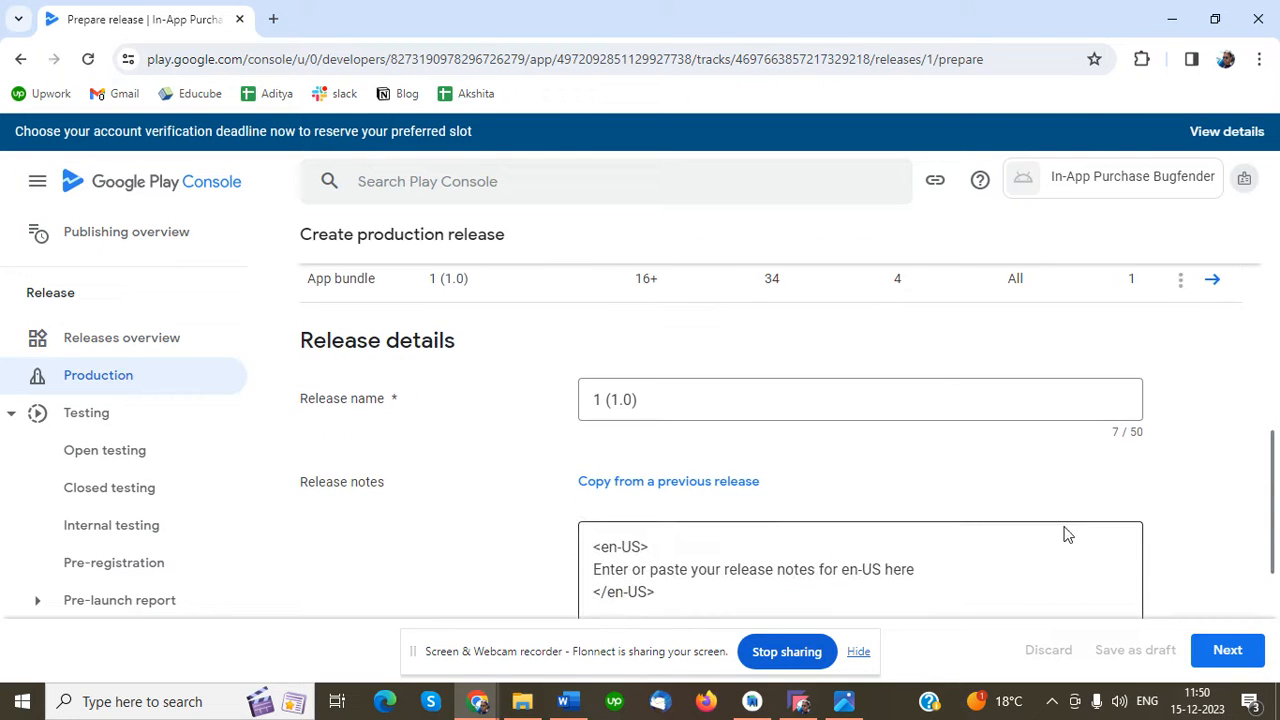
pyautogui.scroll(-3)
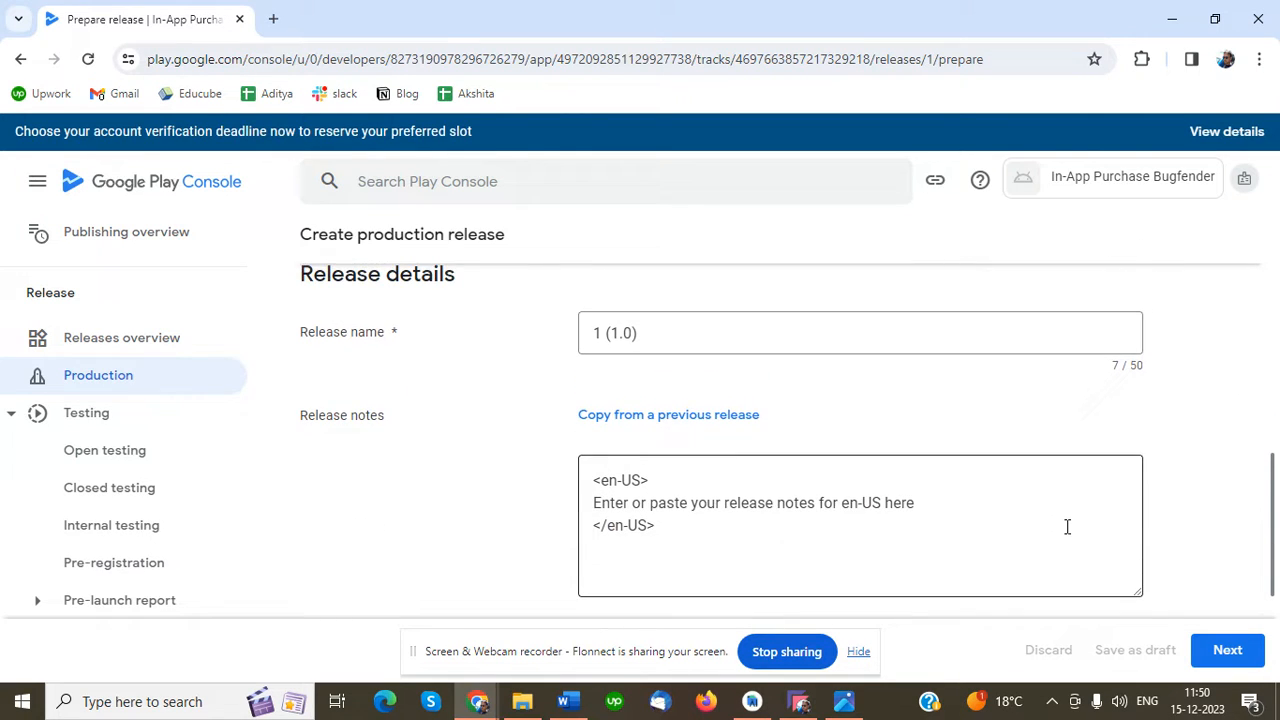
pyautogui.scroll(-3)
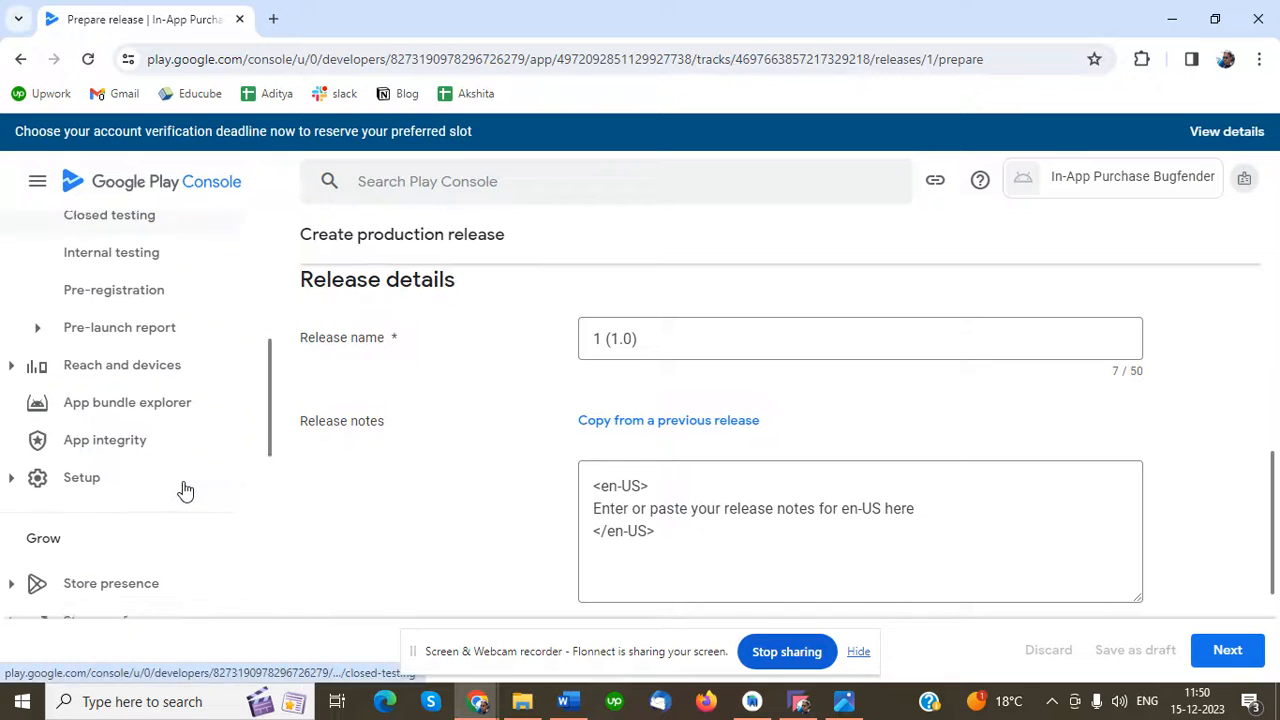
pyautogui.scroll(-3)
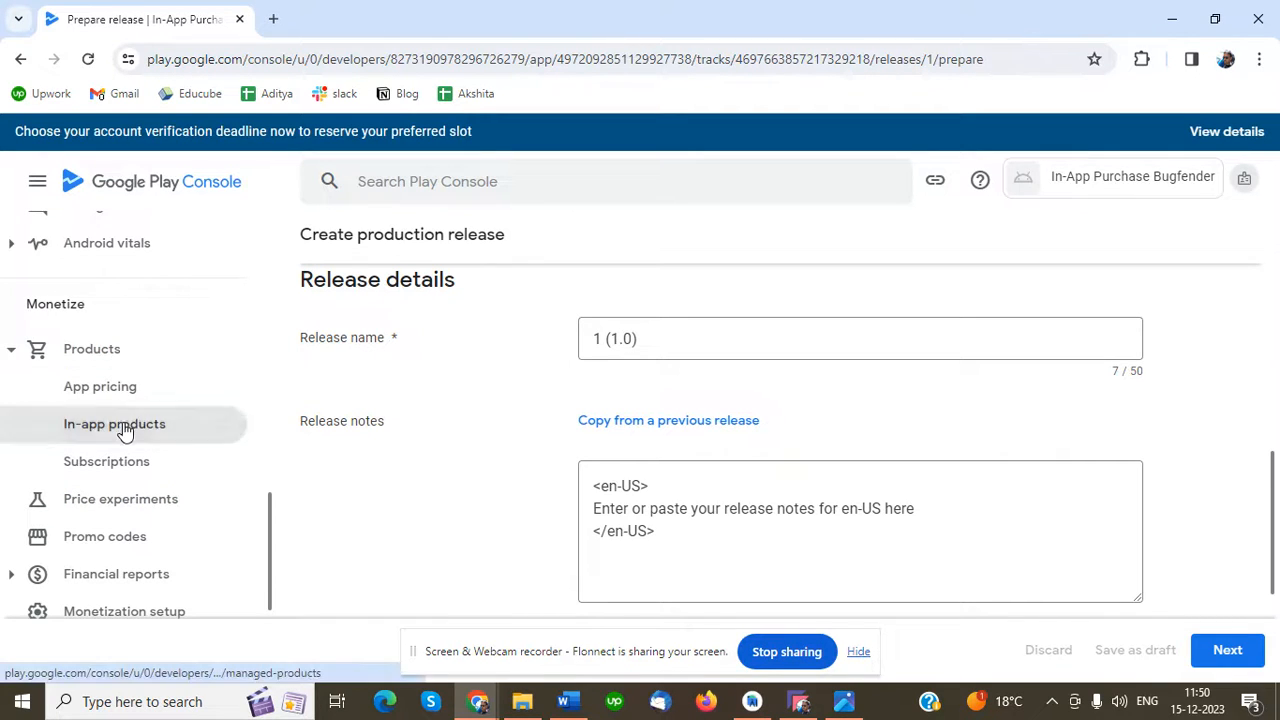
# Return to the In-app products page, still listing no products
pyautogui.click(114, 424)
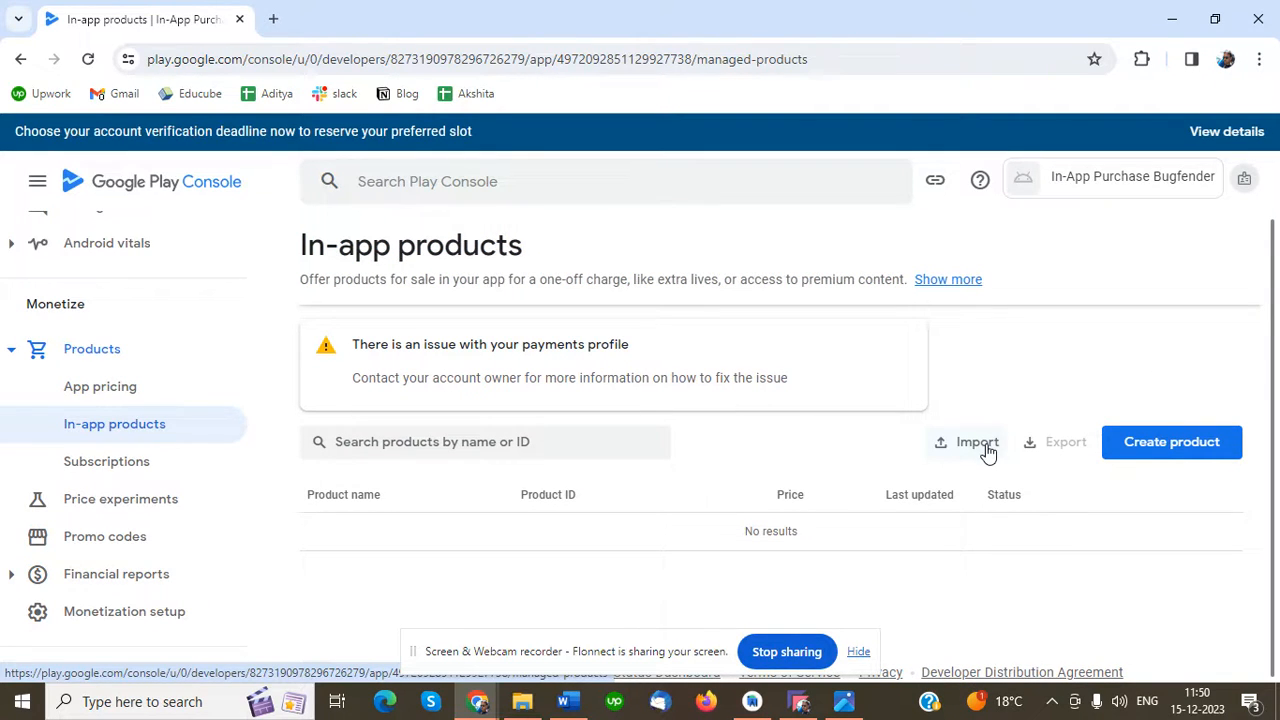
pyautogui.moveTo(1052, 516)
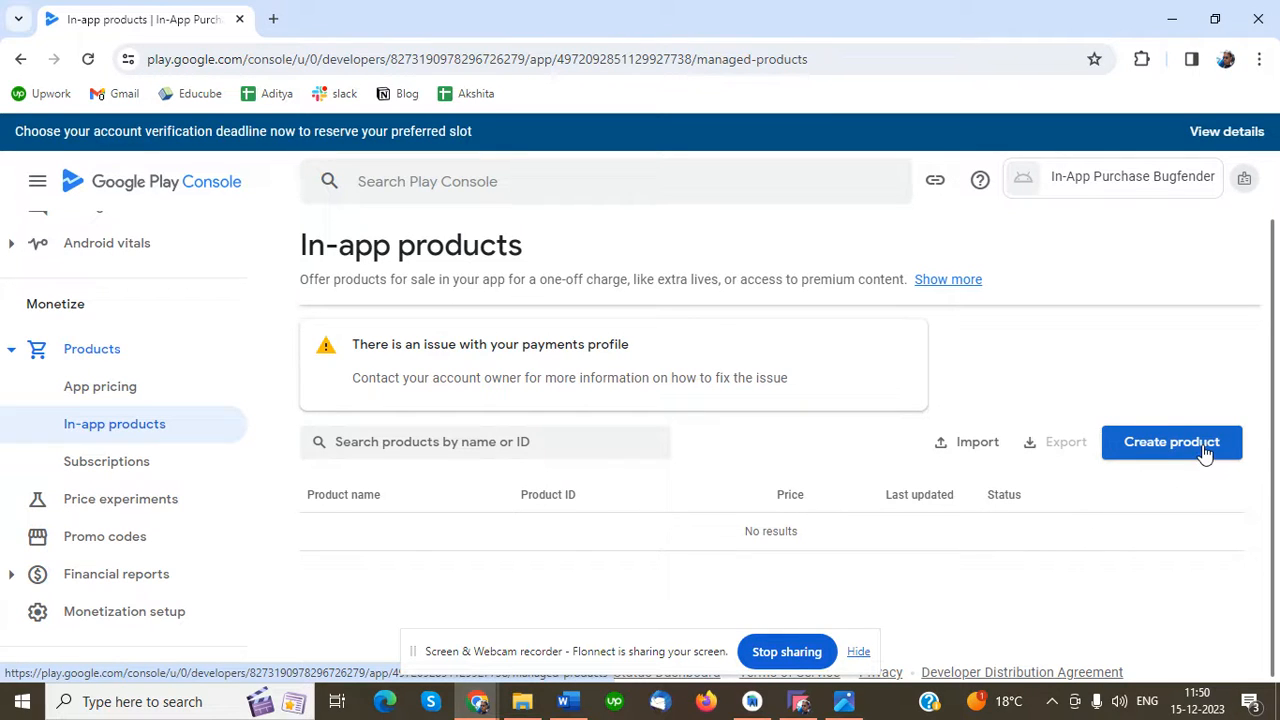
# Start a new in-app product and focus its empty Product ID field
pyautogui.click(1172, 442)
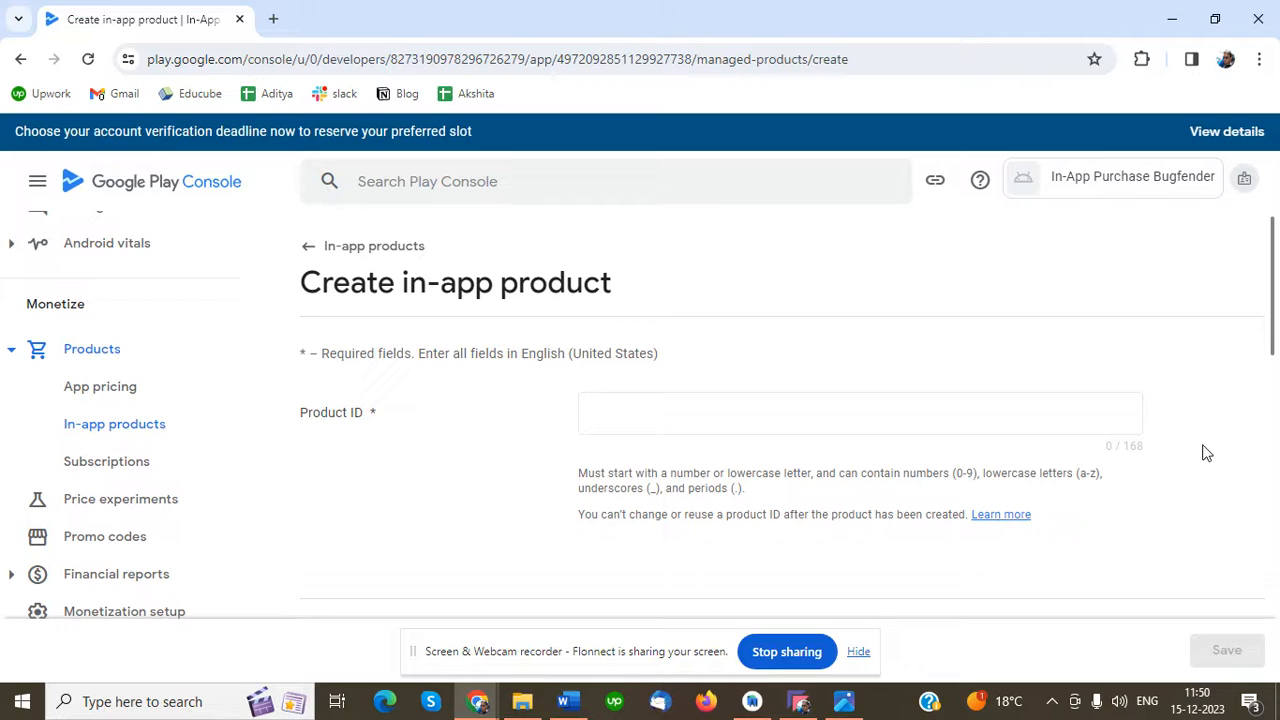
pyautogui.click(860, 412)
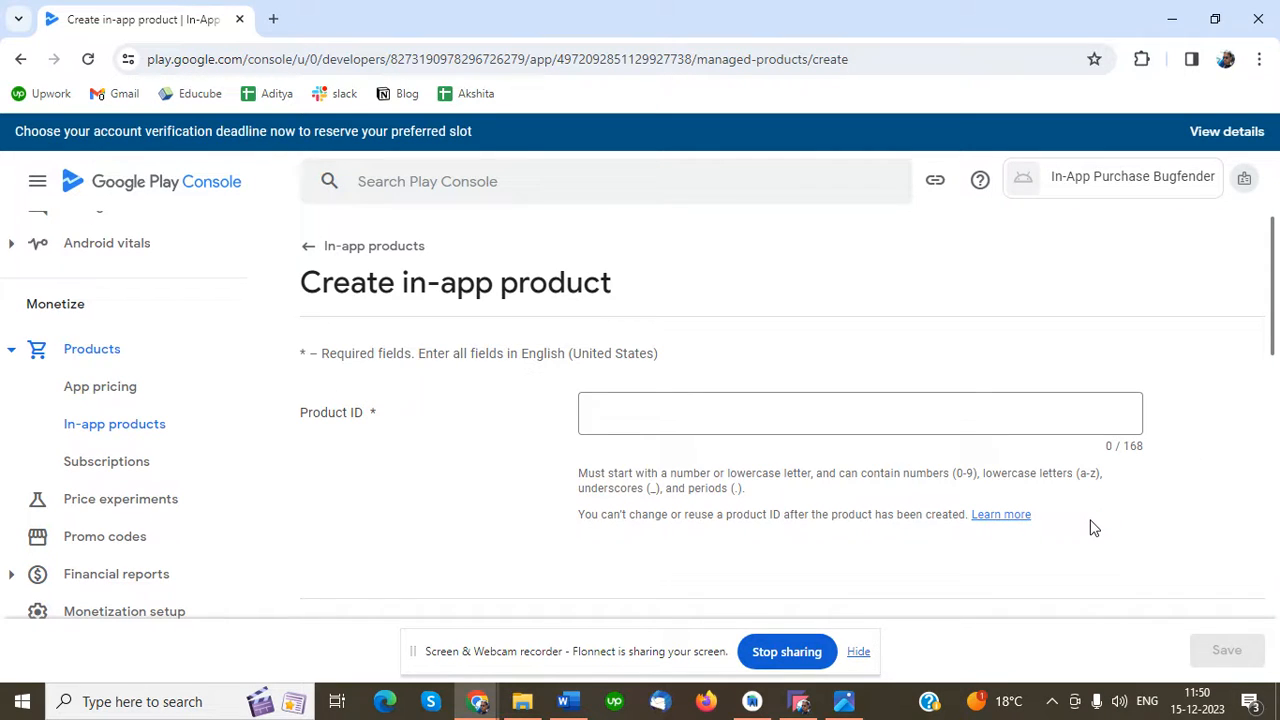
pyautogui.click(860, 412)
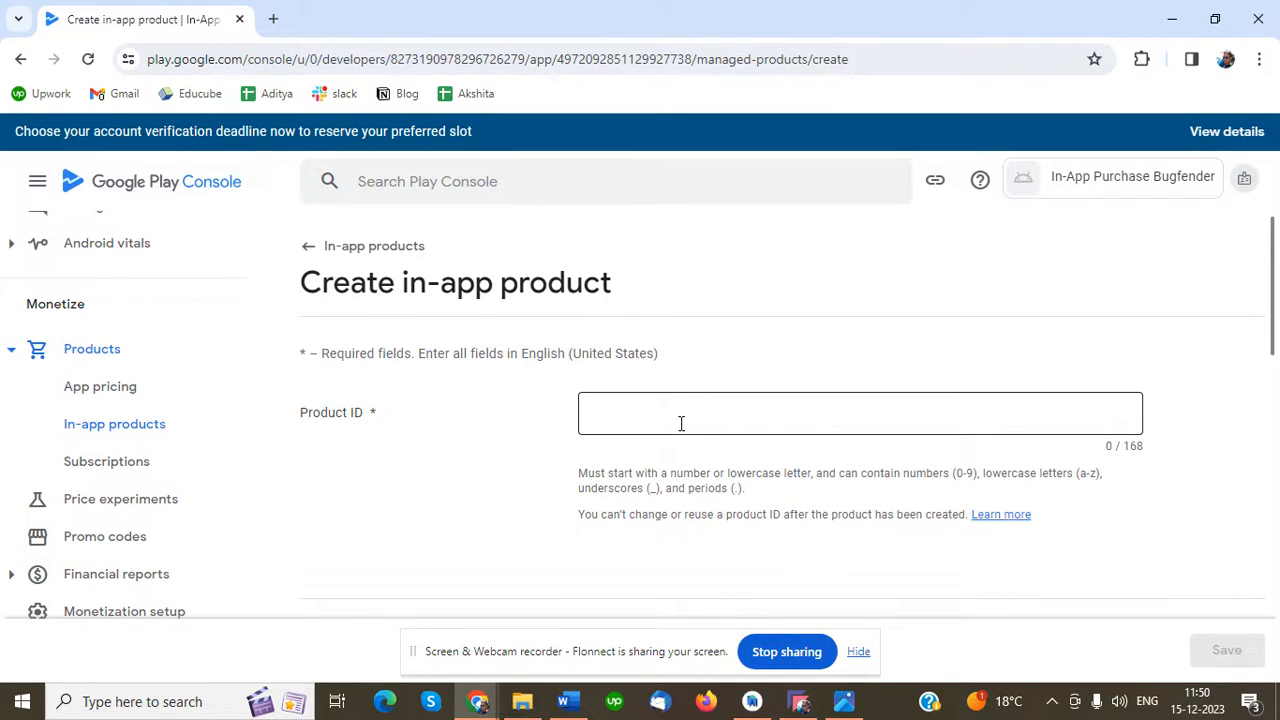
pyautogui.click(752, 700)
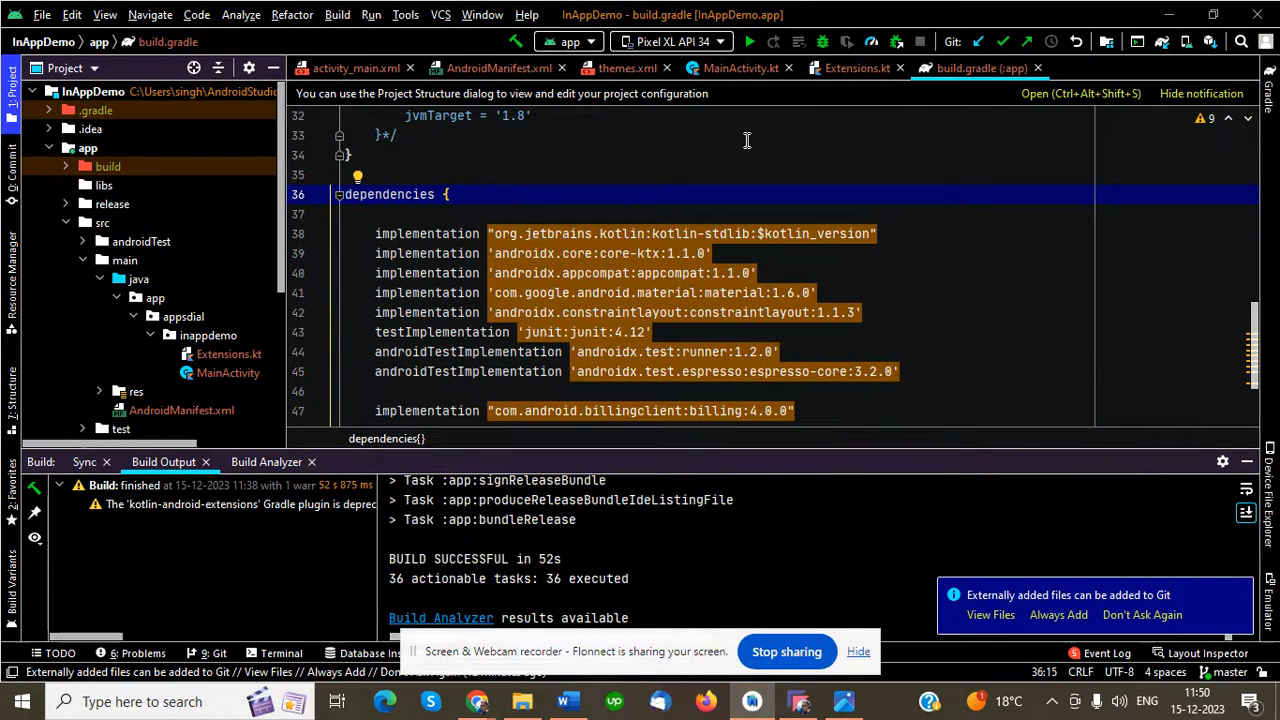
# Check the ID test_product_one in MainActivity.kt, then return to the Product ID field
pyautogui.click(740, 68)
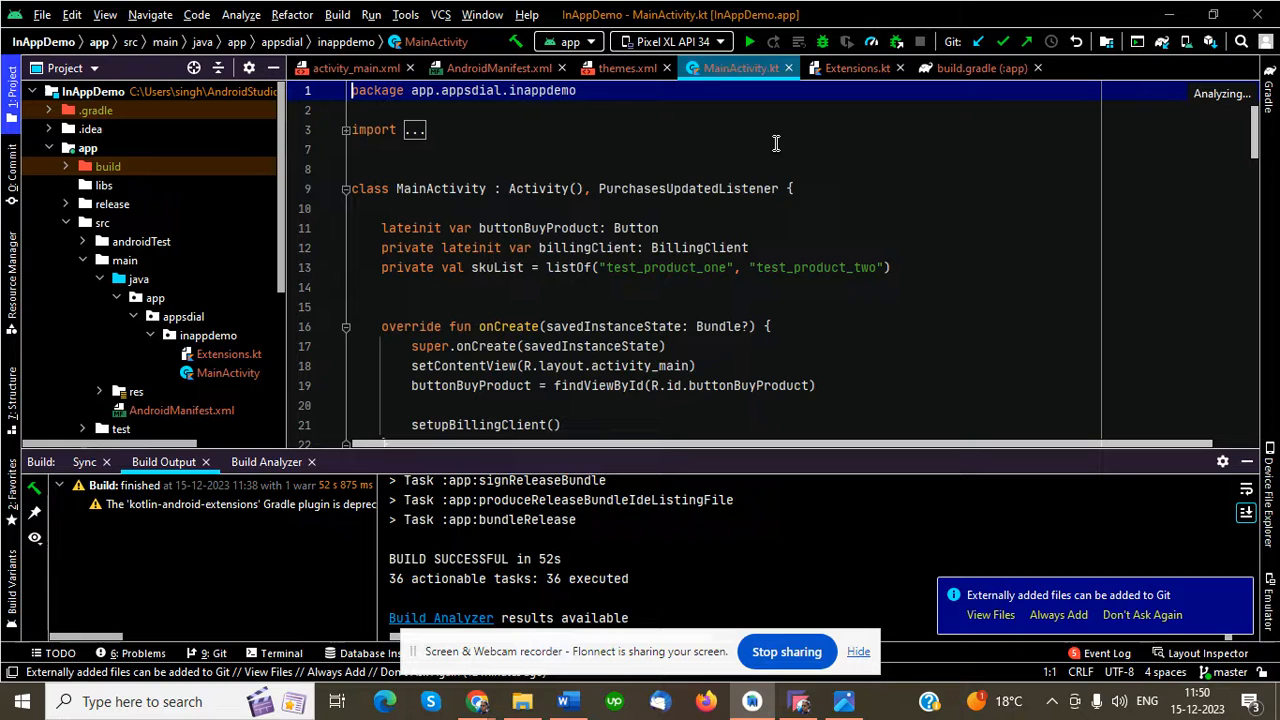
pyautogui.doubleClick(664, 268)
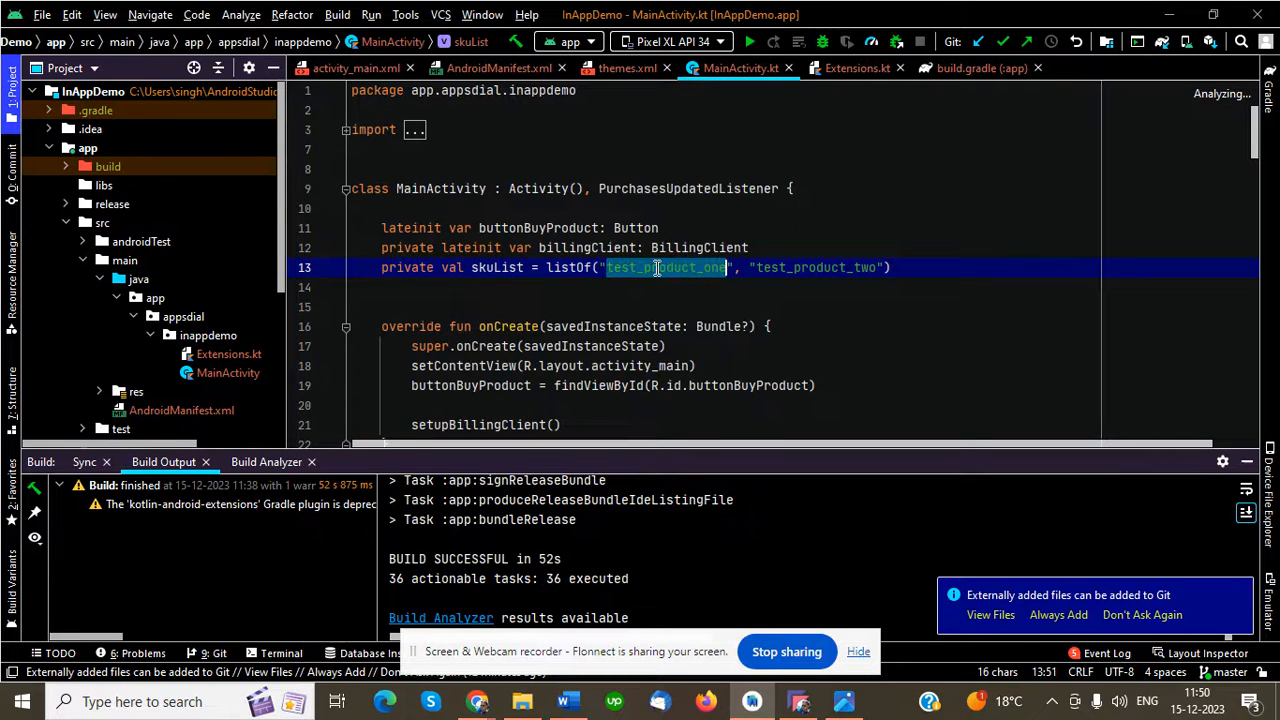
pyautogui.click(384, 700)
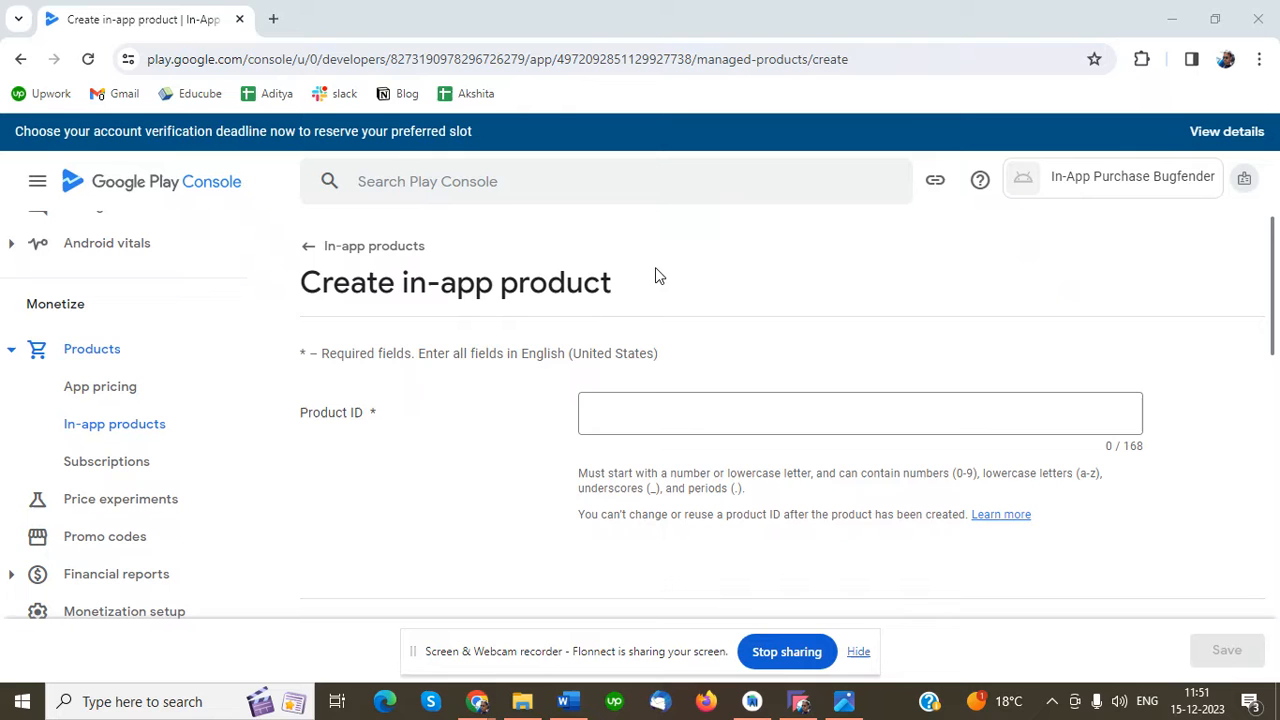
pyautogui.click(860, 412)
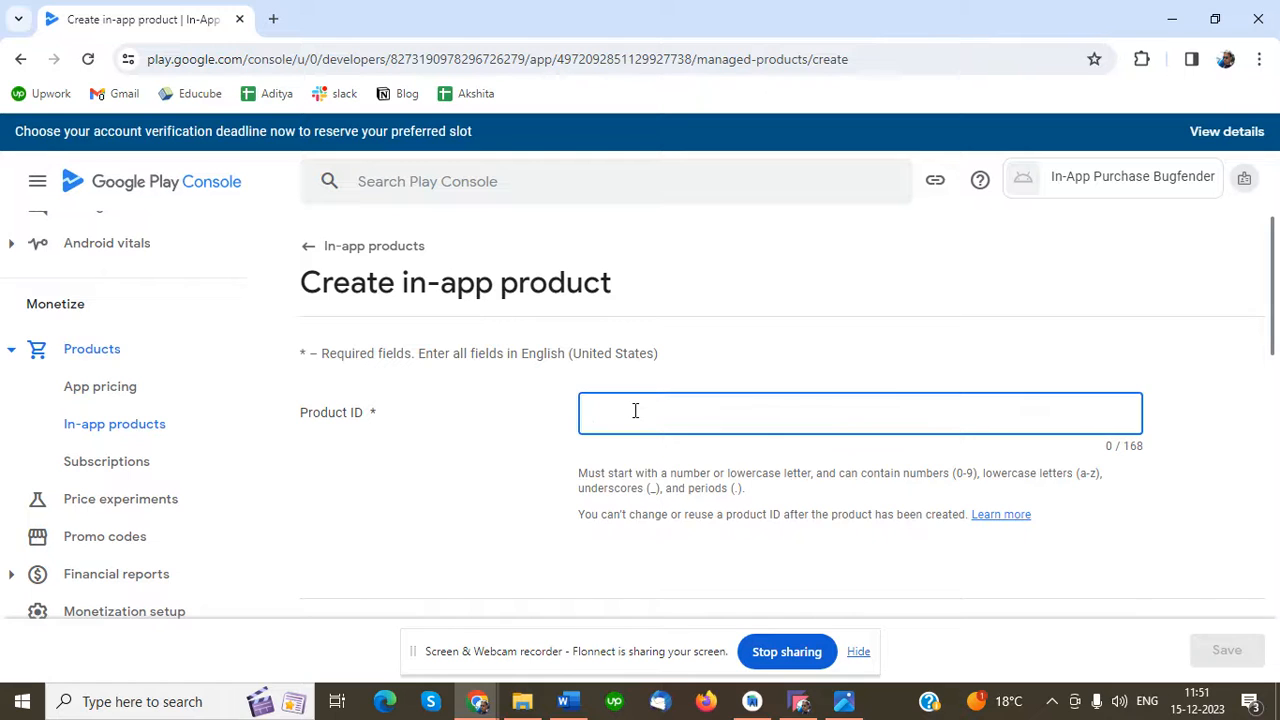
# Enter test_product_one as the Product ID
pyautogui.write('test_product_one')
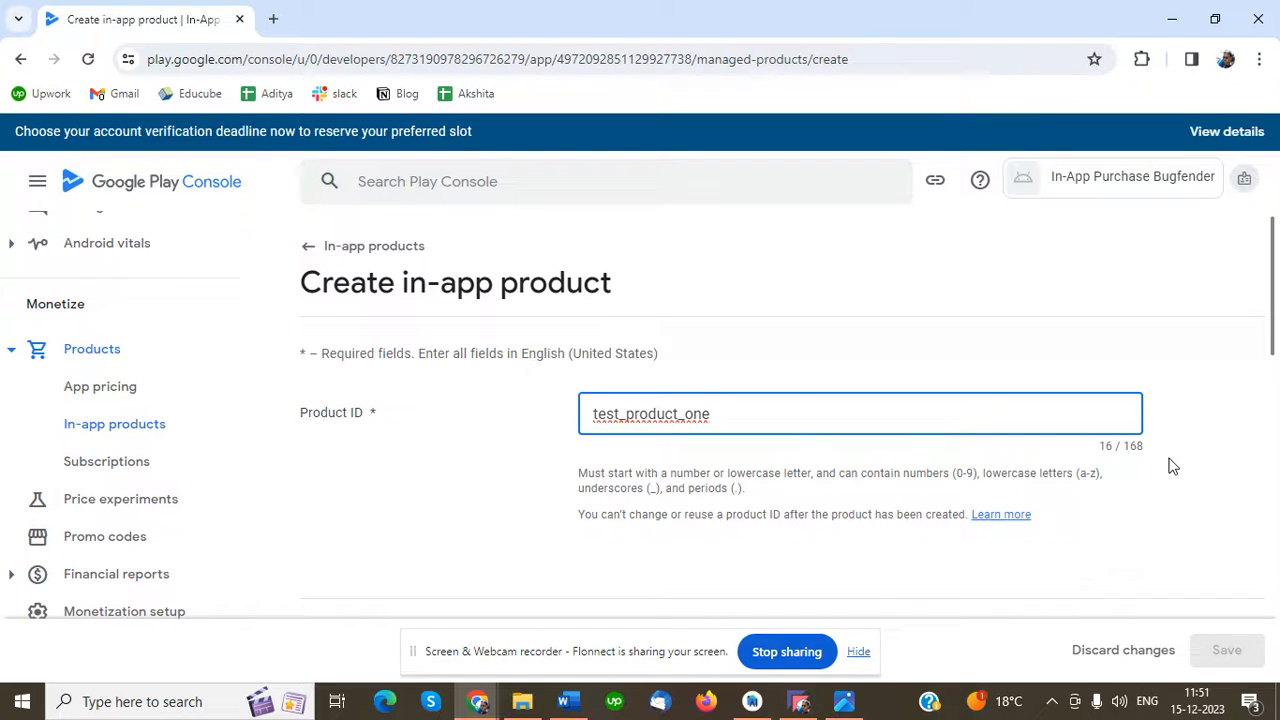
pyautogui.scroll(-3)
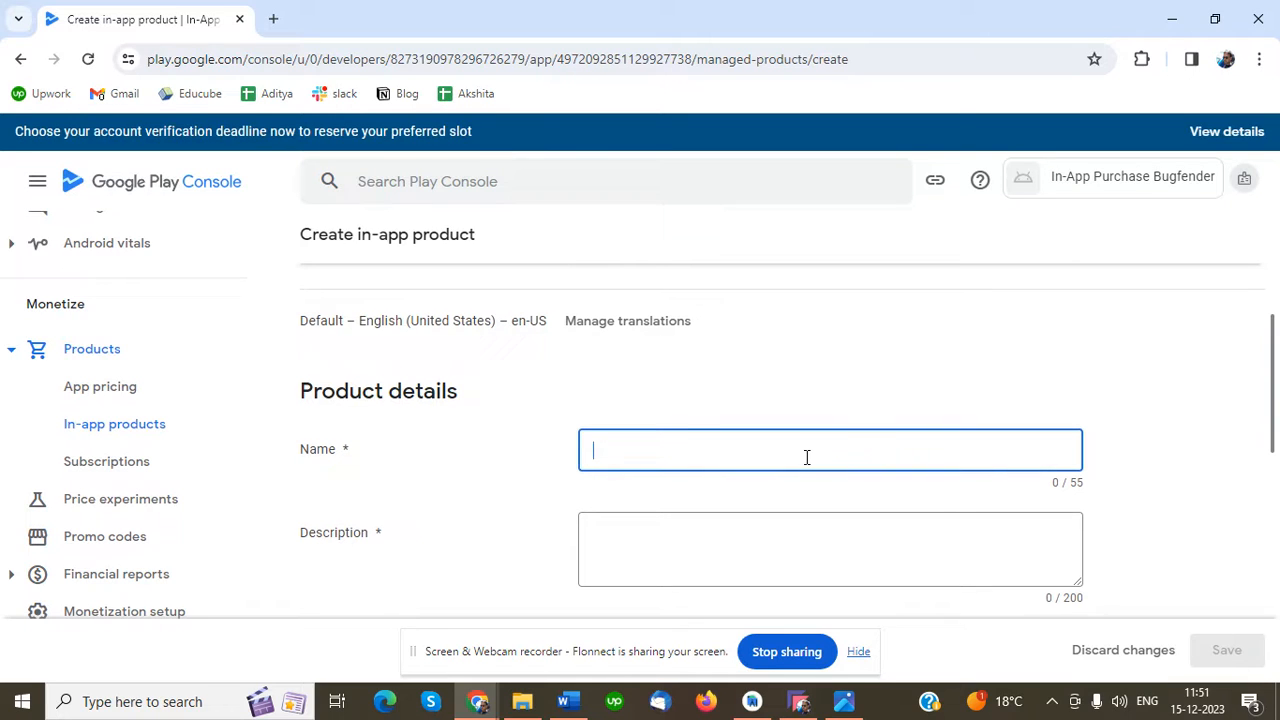
pyautogui.moveTo(464, 452)
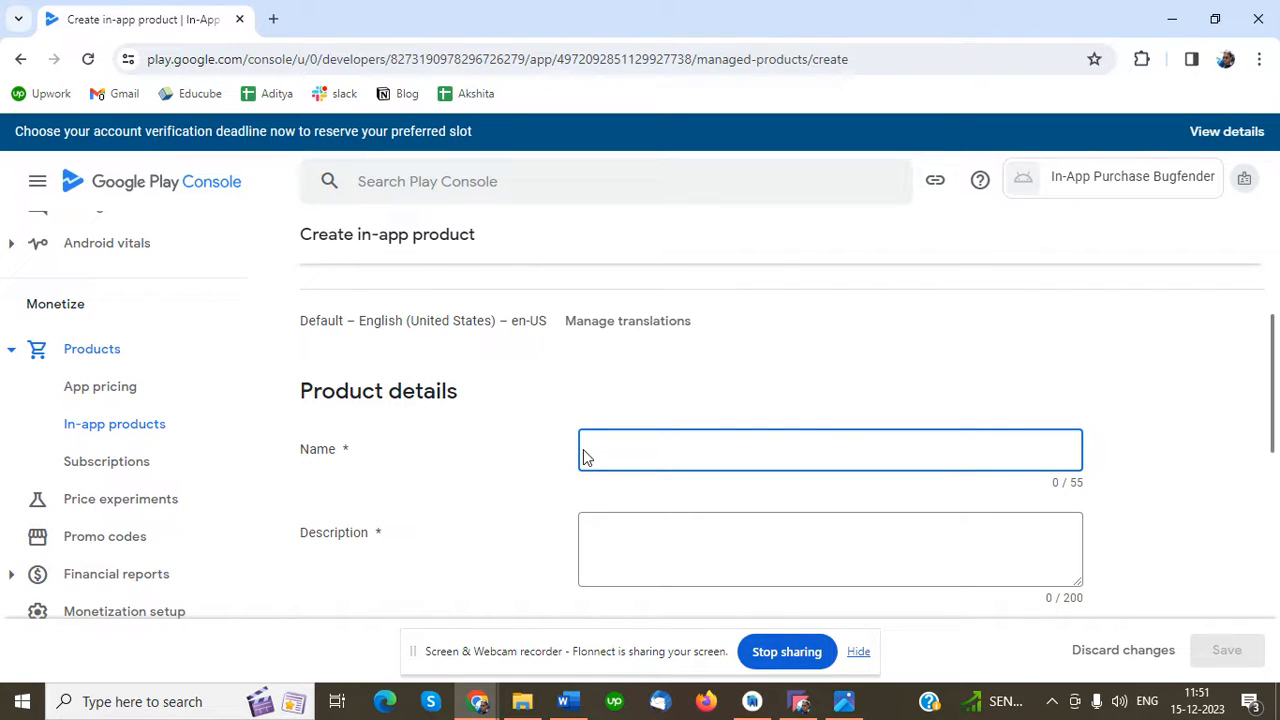
# Set both Name and Description to Test Product One
pyautogui.write('Test')
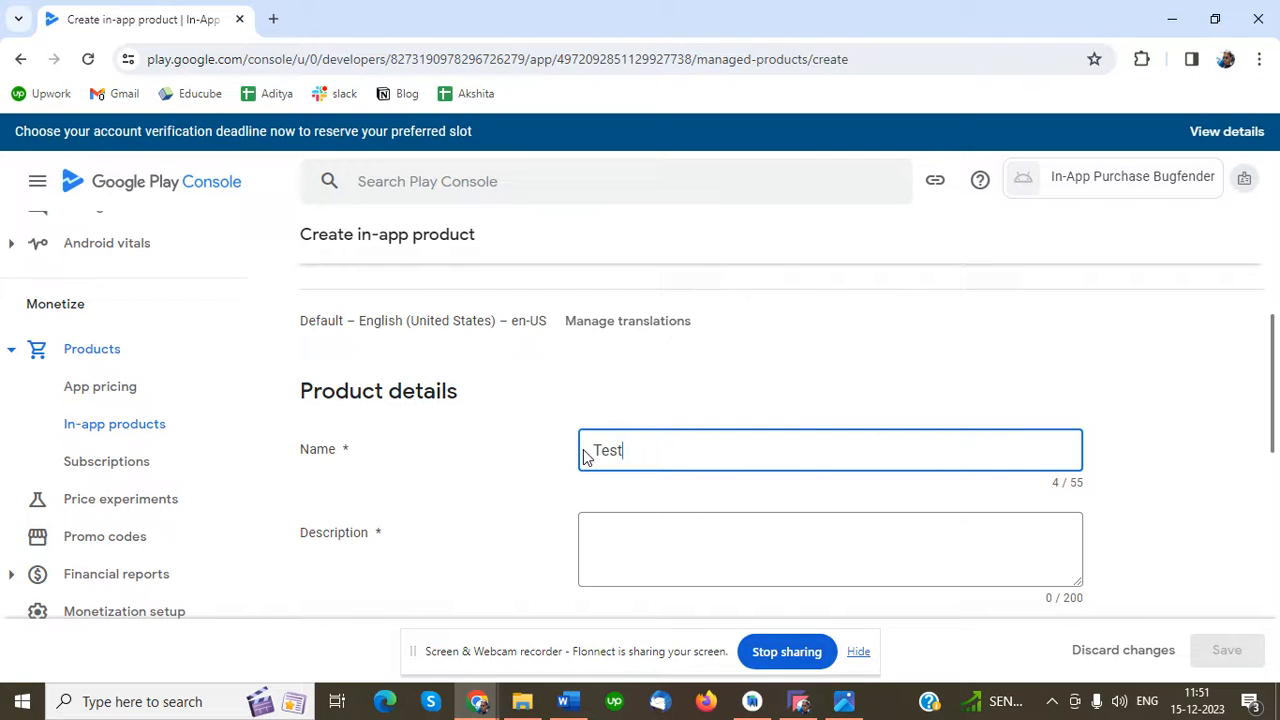
pyautogui.write('Pro')
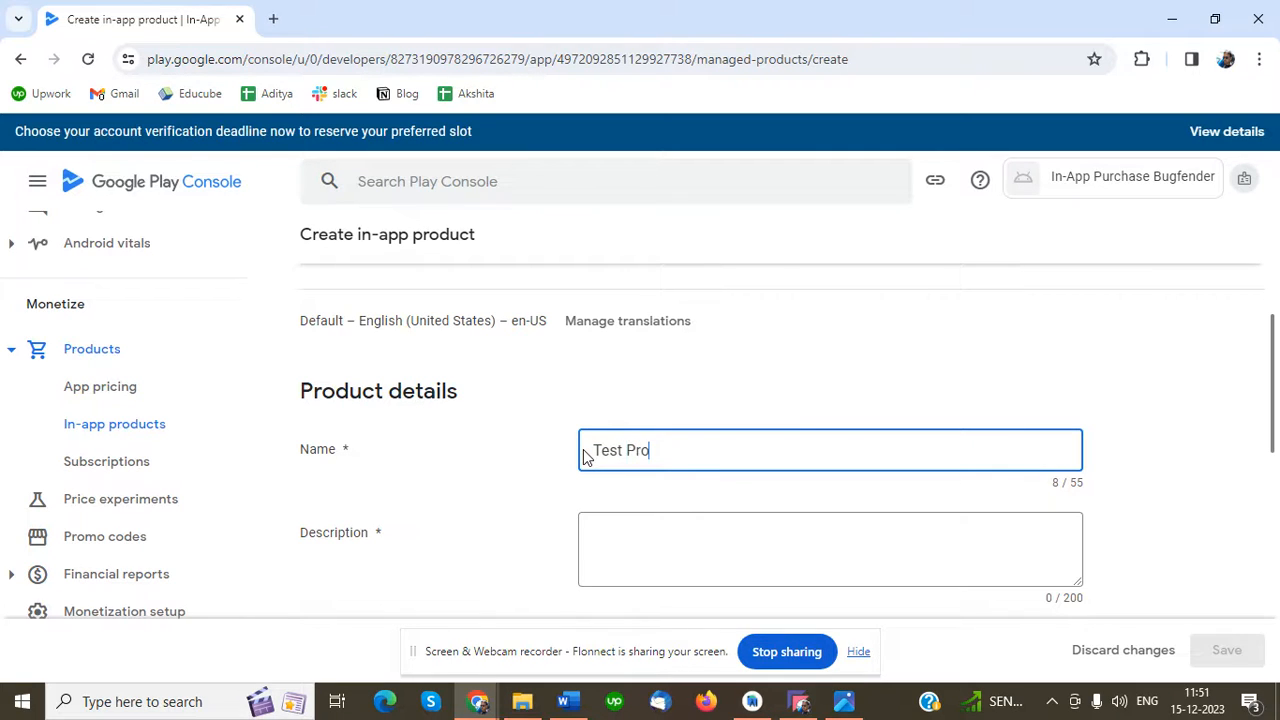
pyautogui.write('duct 0')
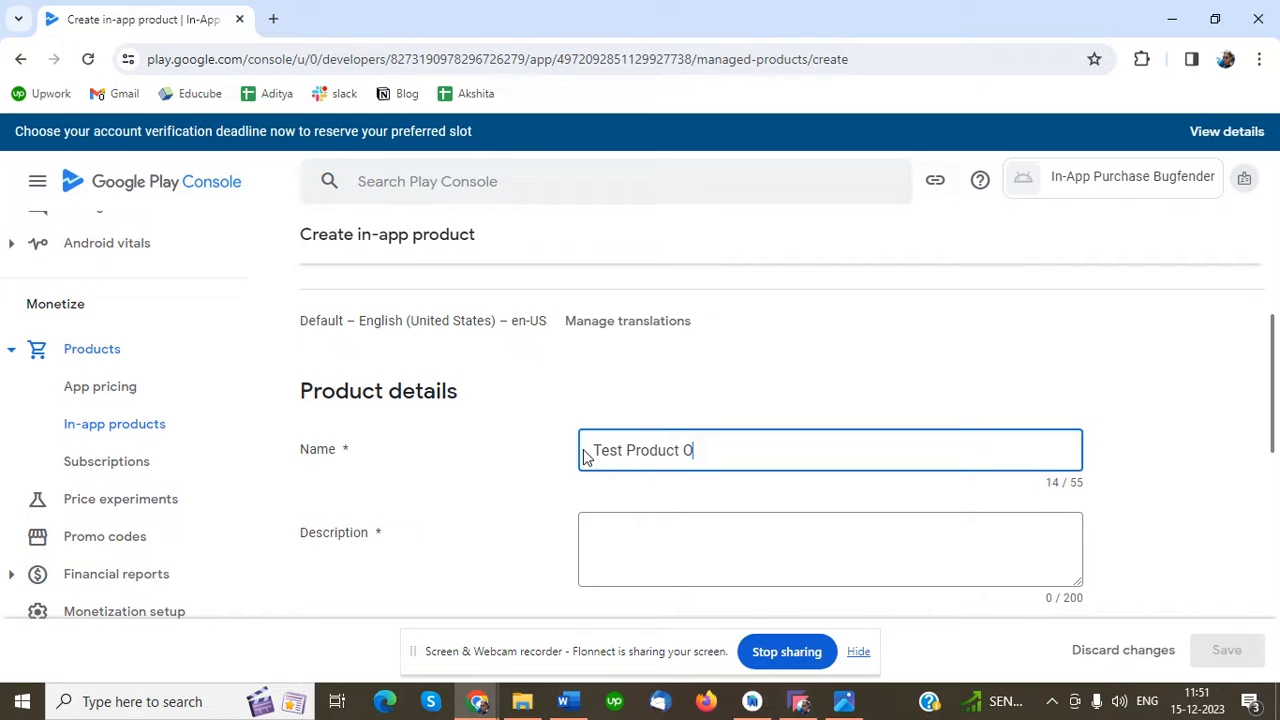
pyautogui.write('ne')
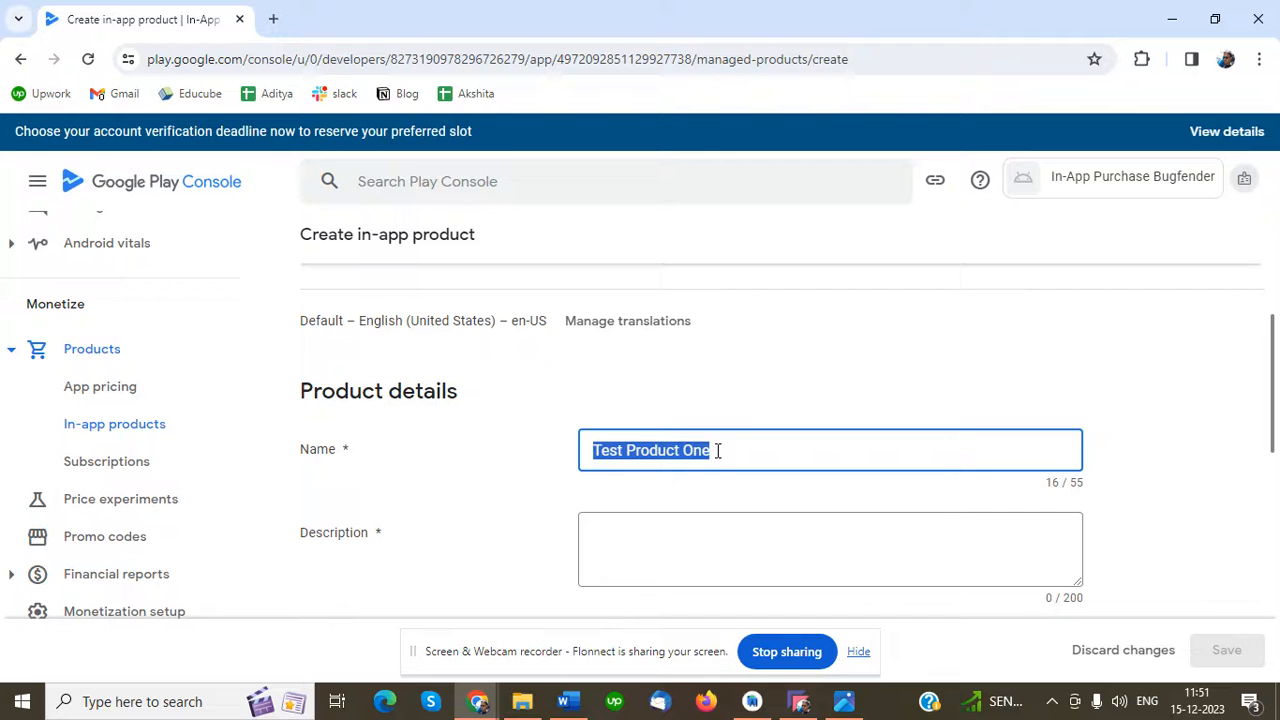
pyautogui.write('Test Product One')
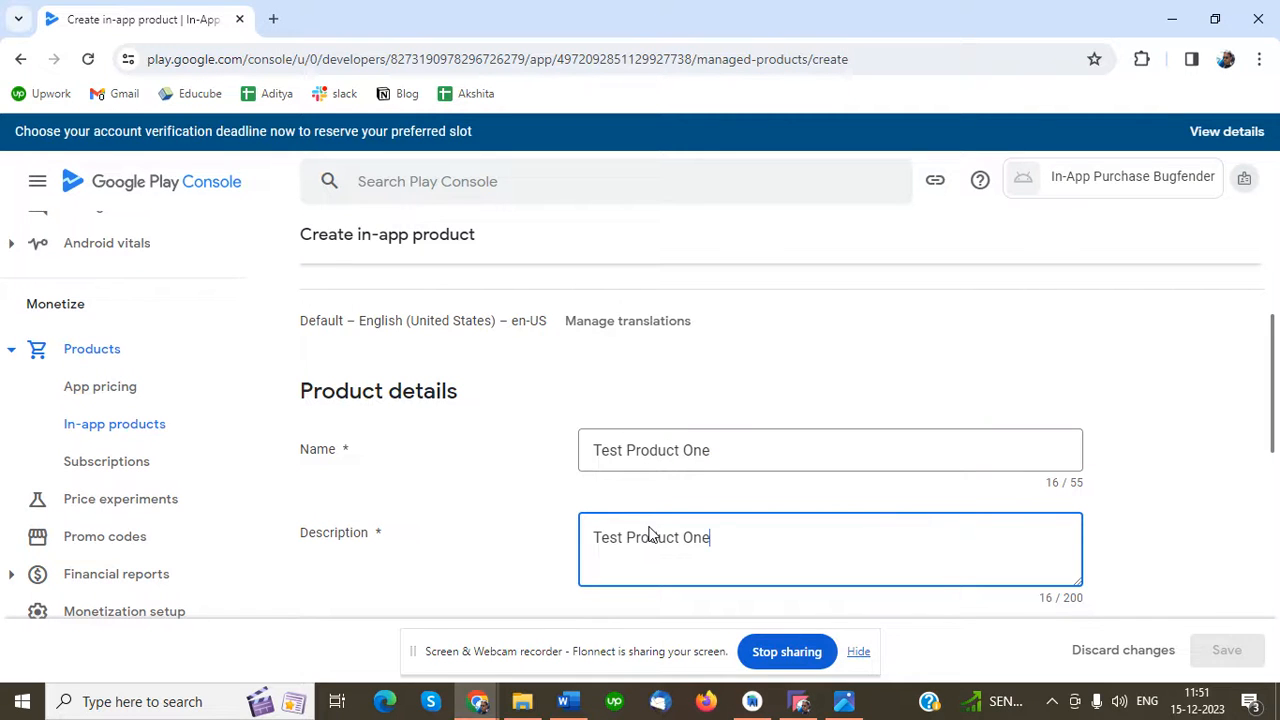
pyautogui.scroll(-3)
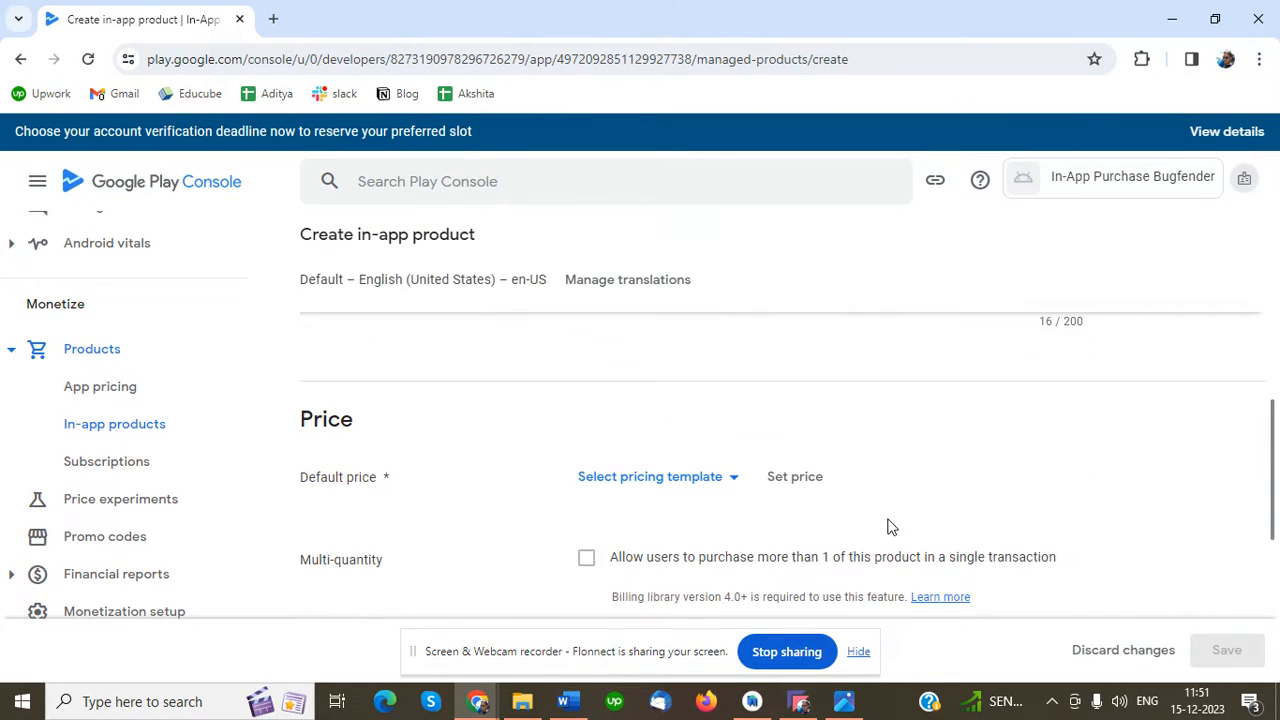
# Show the pricing template choices in the Price section
pyautogui.scroll(-3)
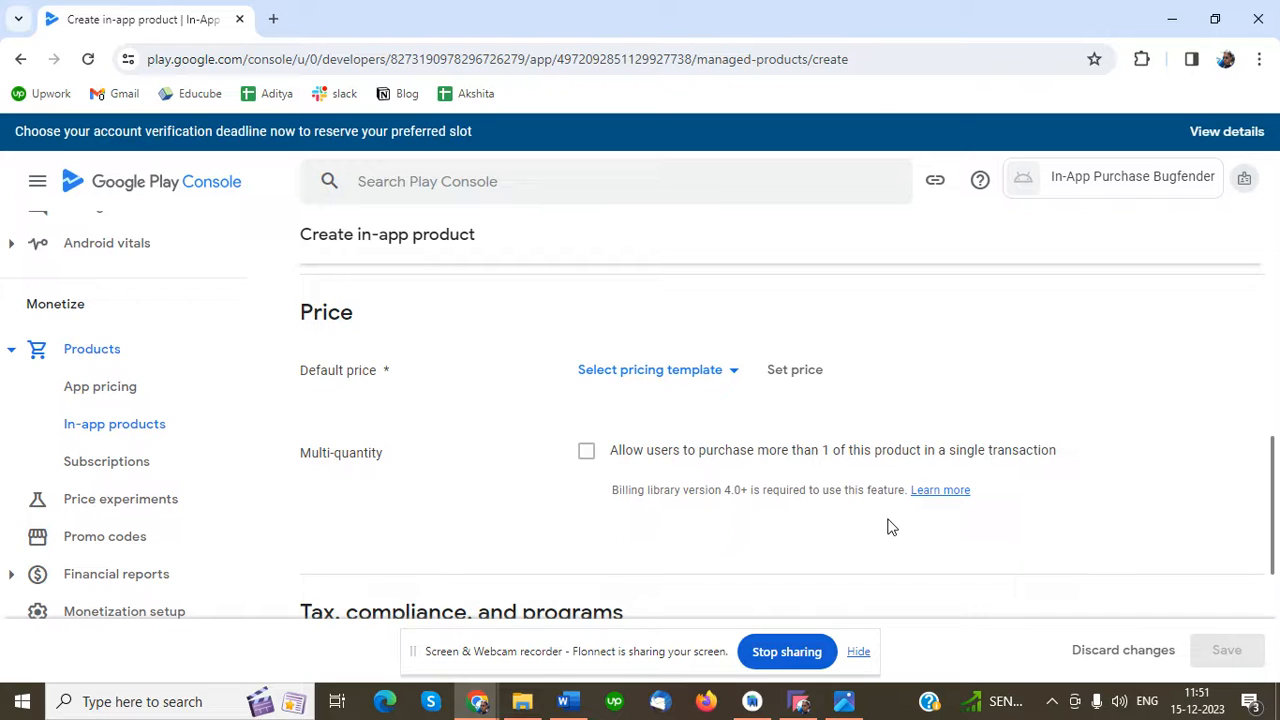
pyautogui.moveTo(576, 418)
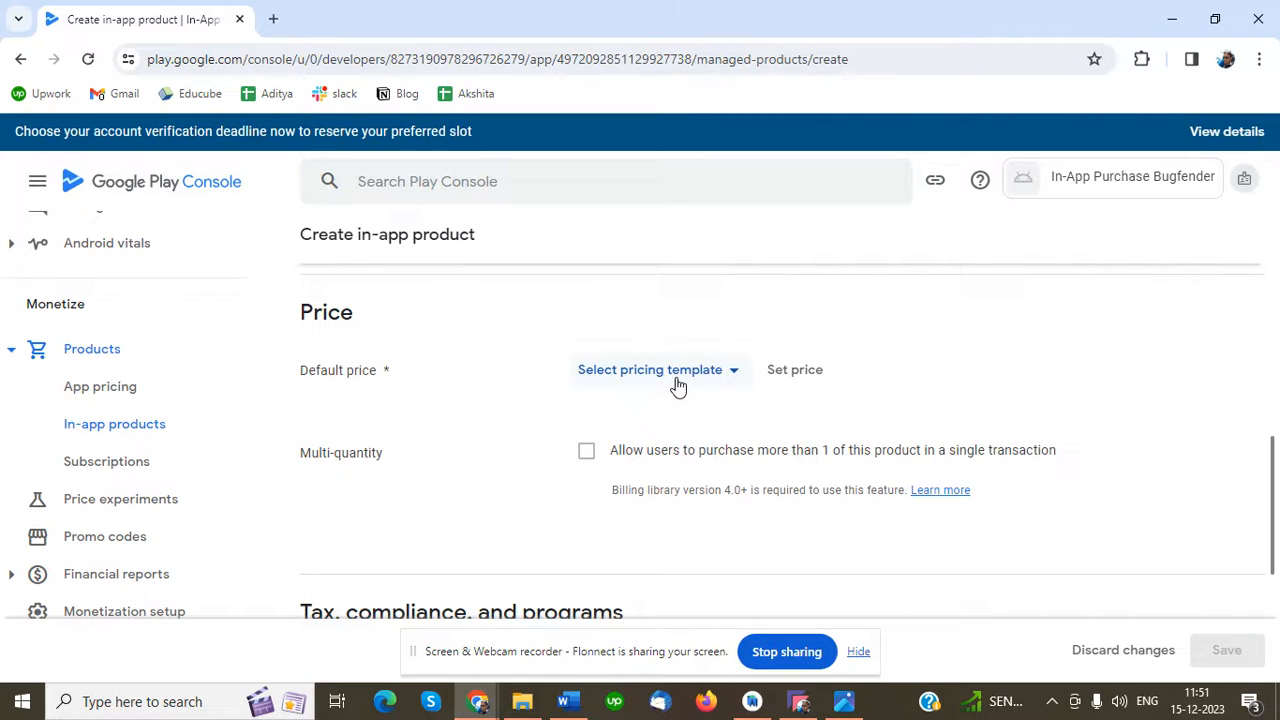
pyautogui.click(652, 368)
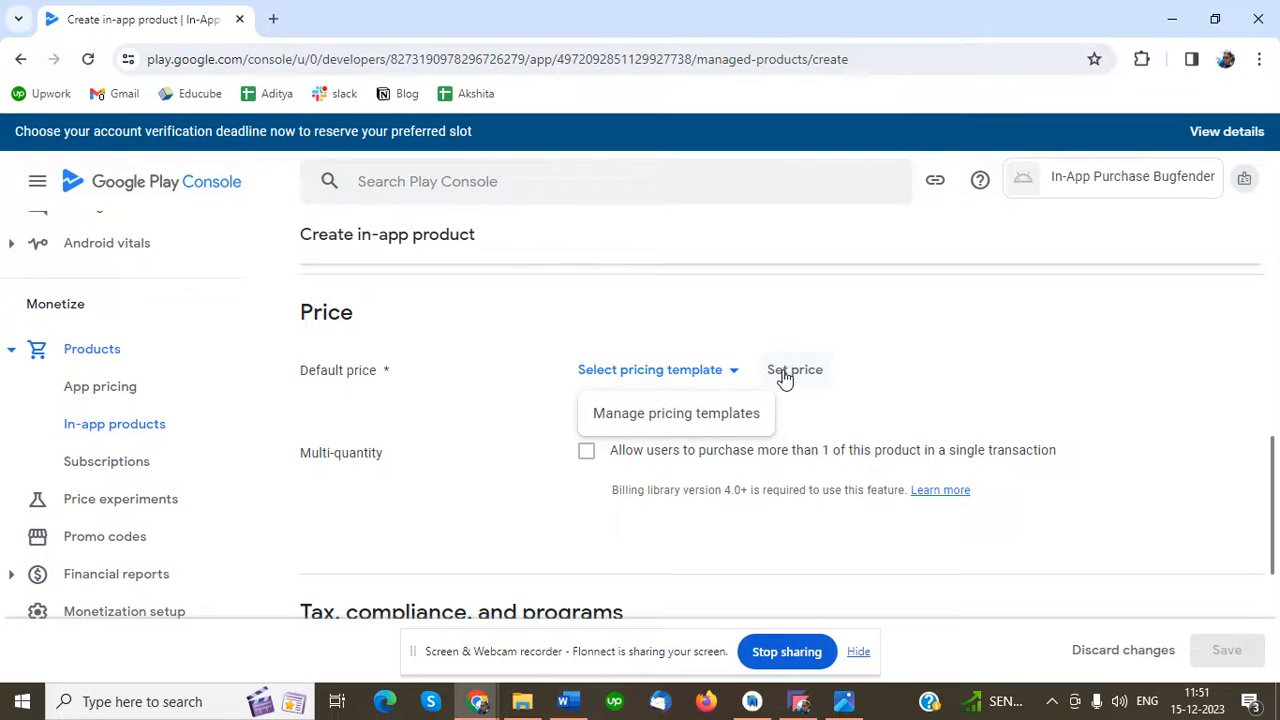
# Apply a default price of EUR 1.00 to the product
pyautogui.click(796, 370)
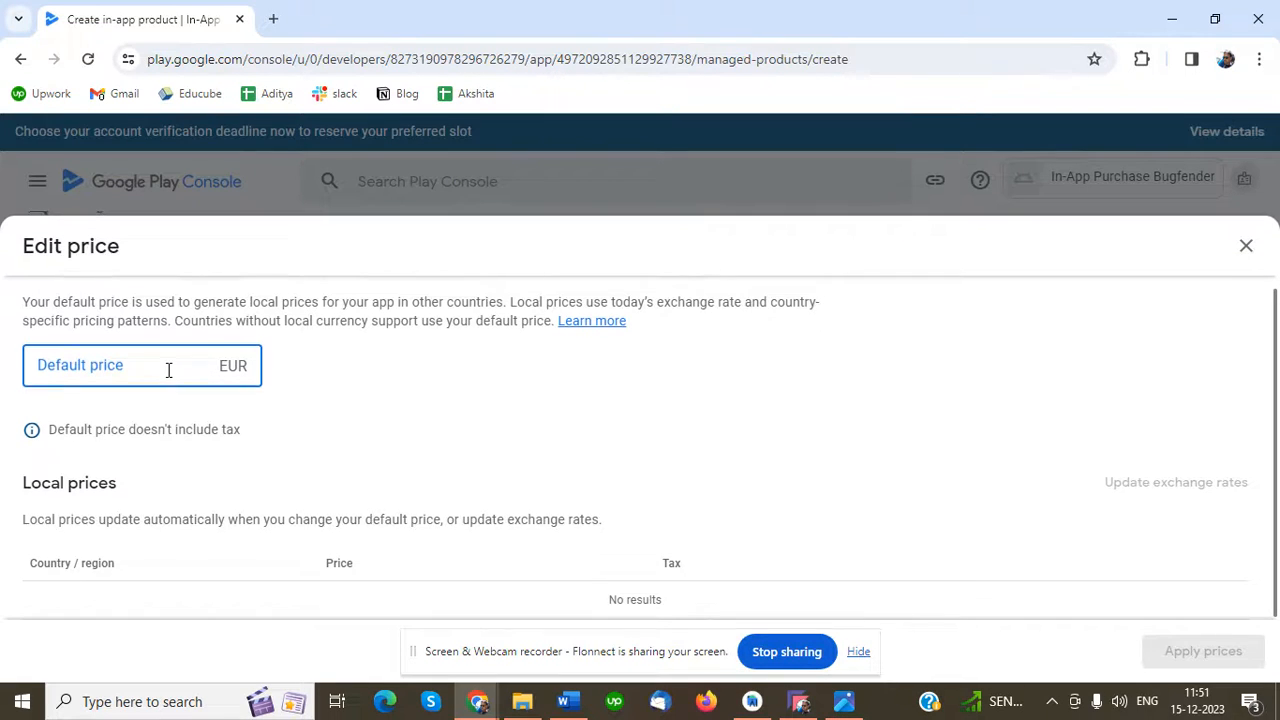
pyautogui.write('1.00')
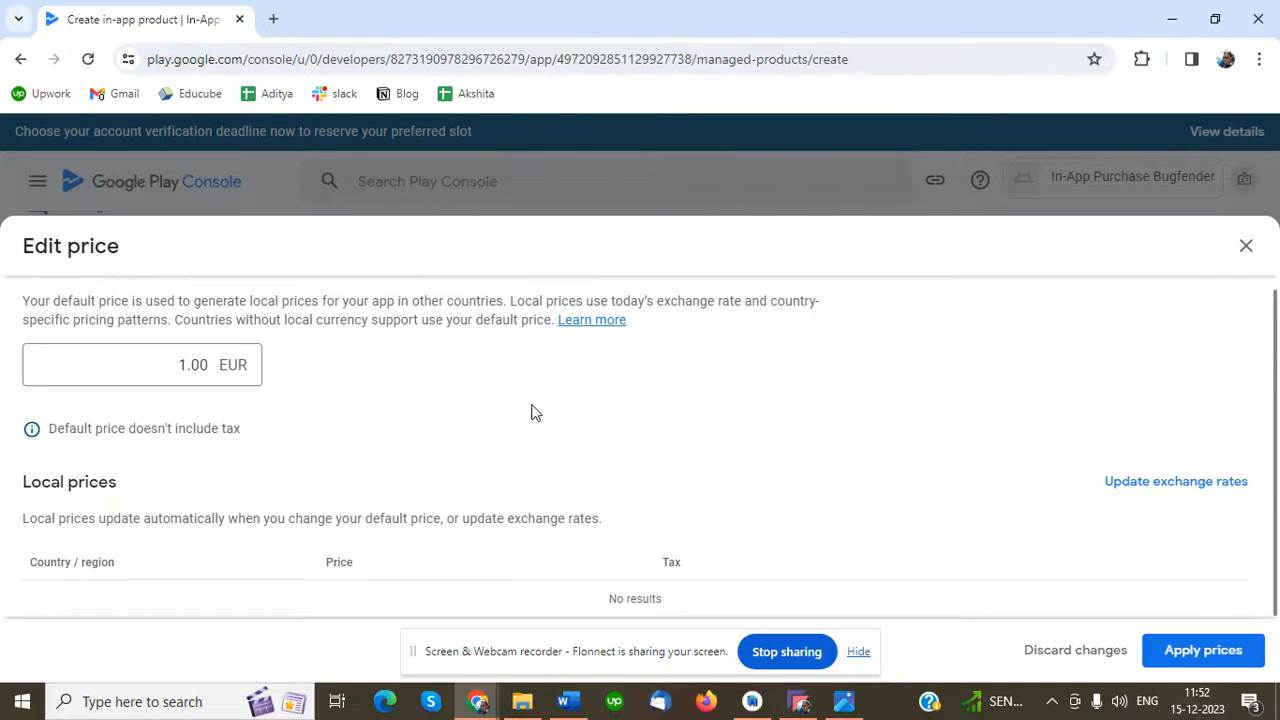
pyautogui.moveTo(704, 488)
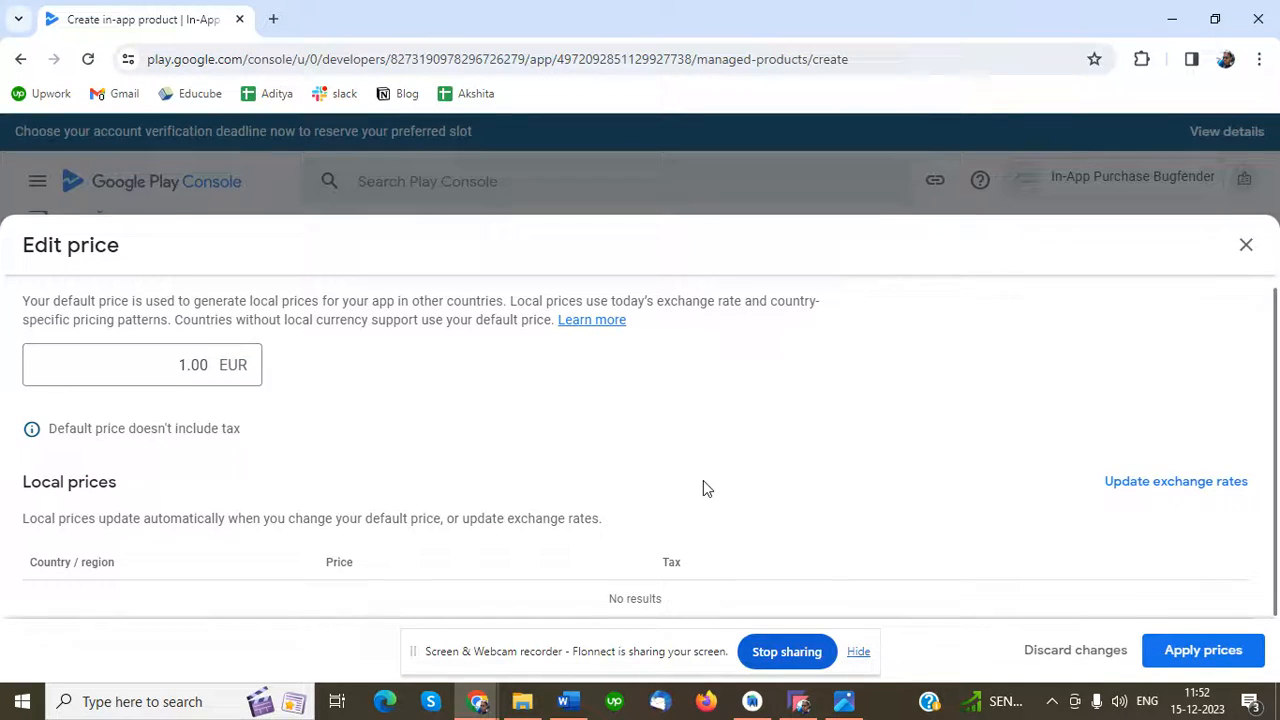
pyautogui.moveTo(584, 540)
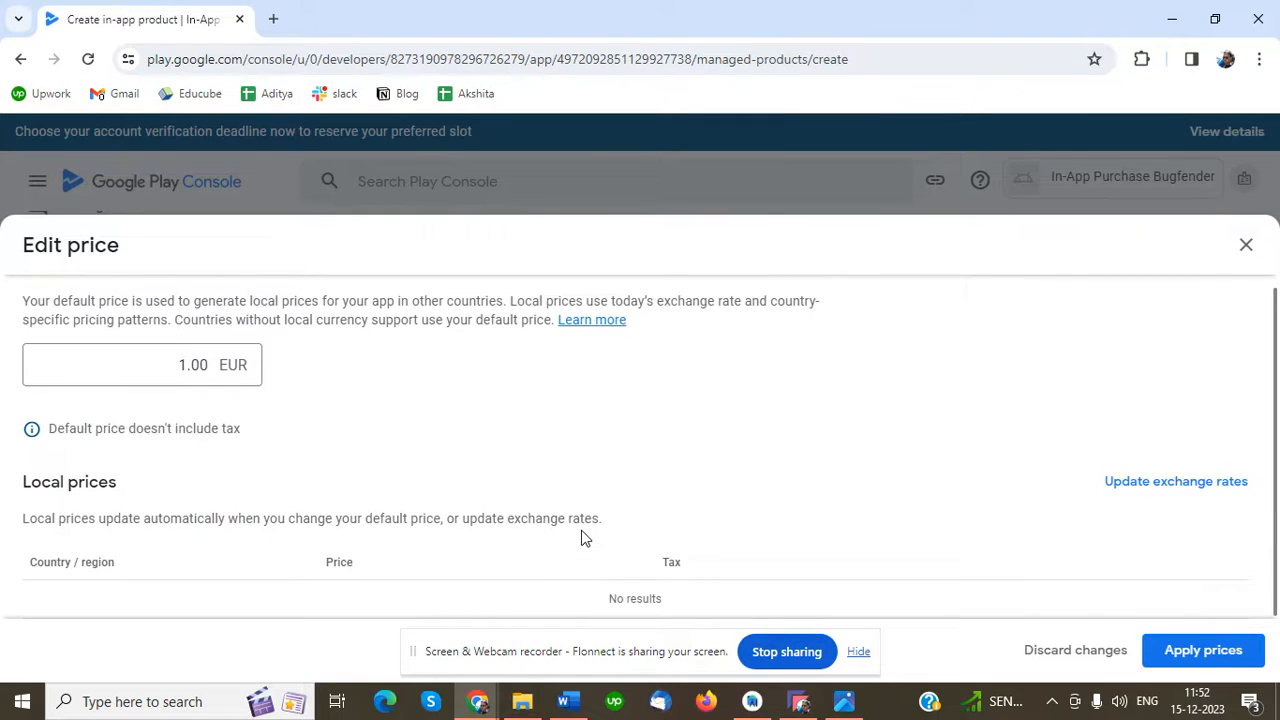
pyautogui.moveTo(202, 580)
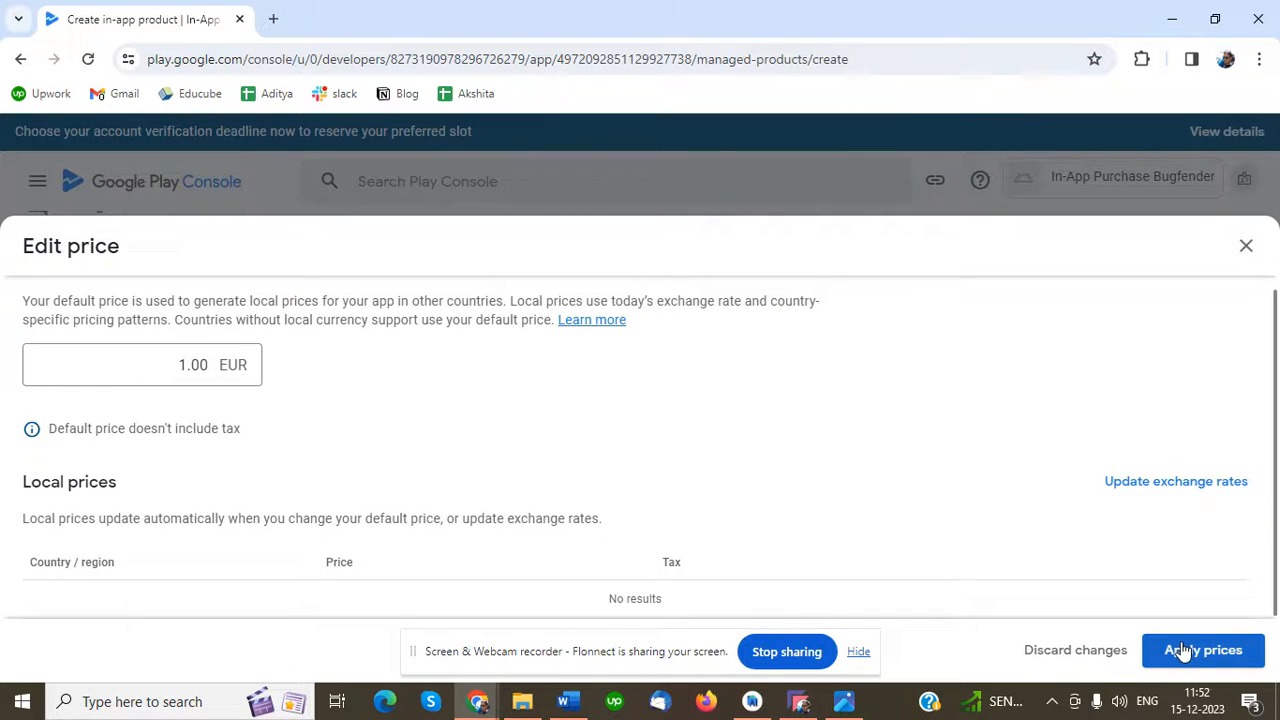
pyautogui.click(1204, 650)
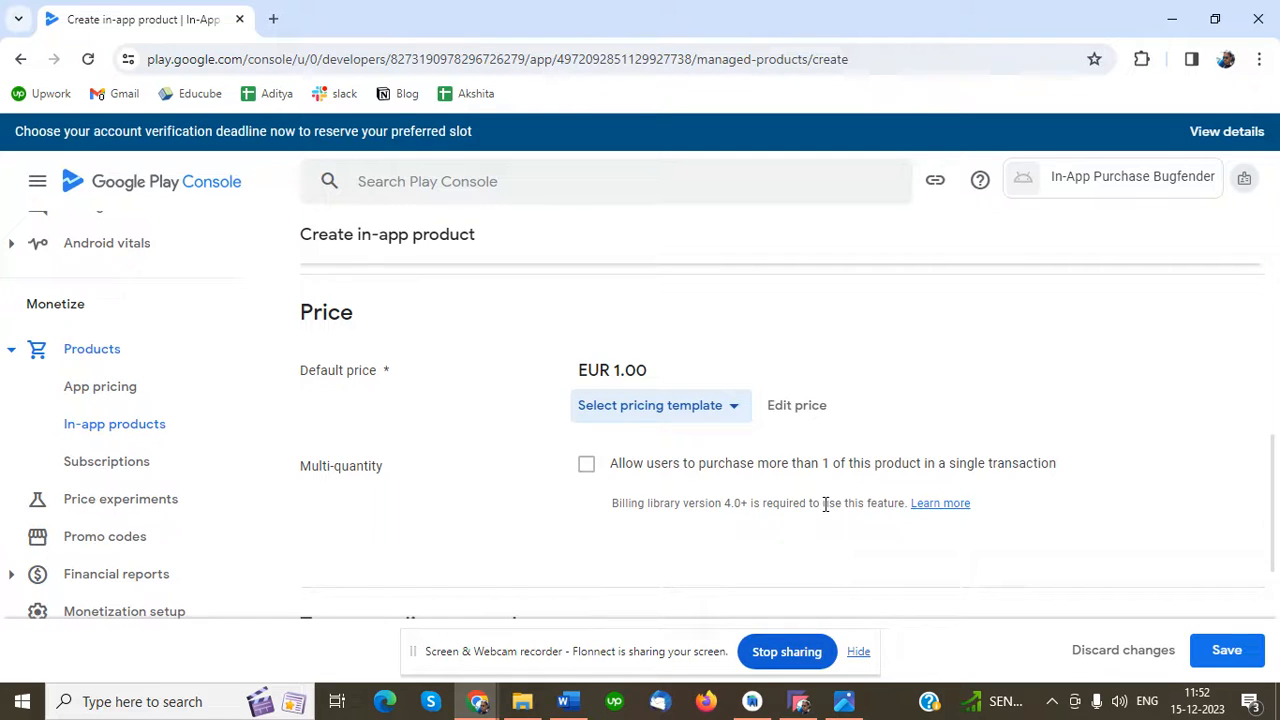
# Save the new in-app product Test Product One
pyautogui.scroll(-3)
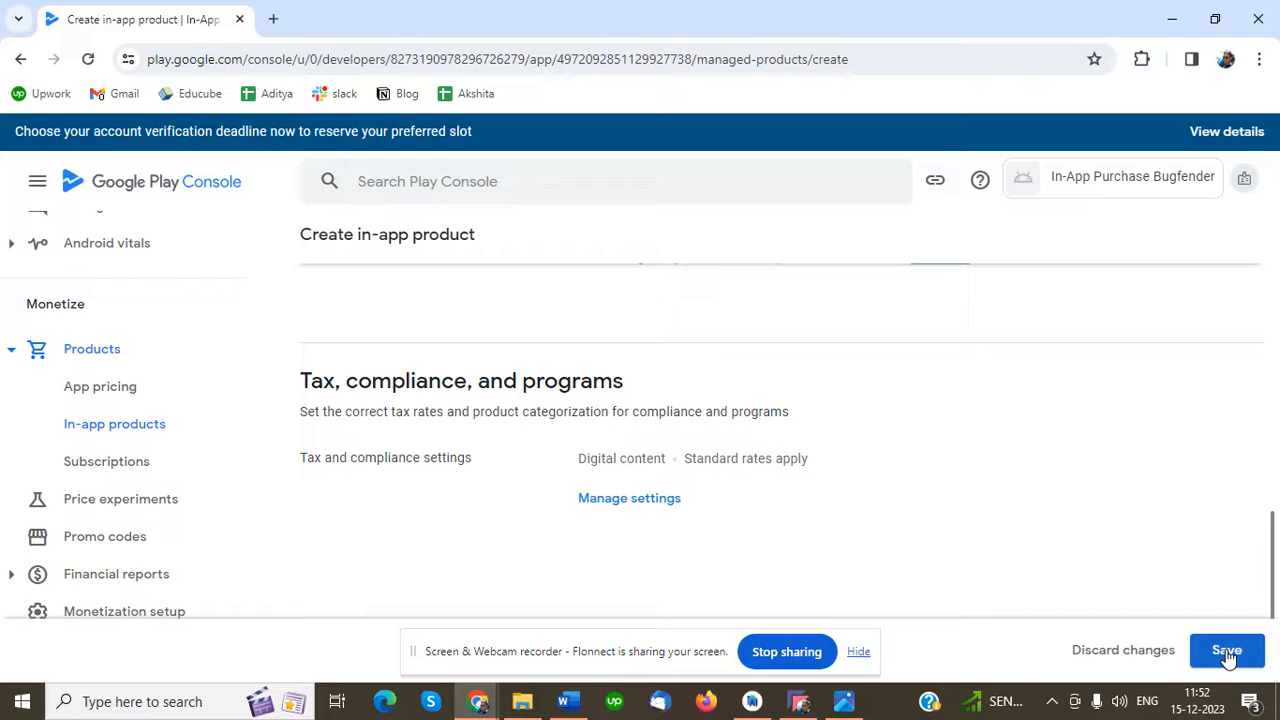
pyautogui.click(1228, 650)
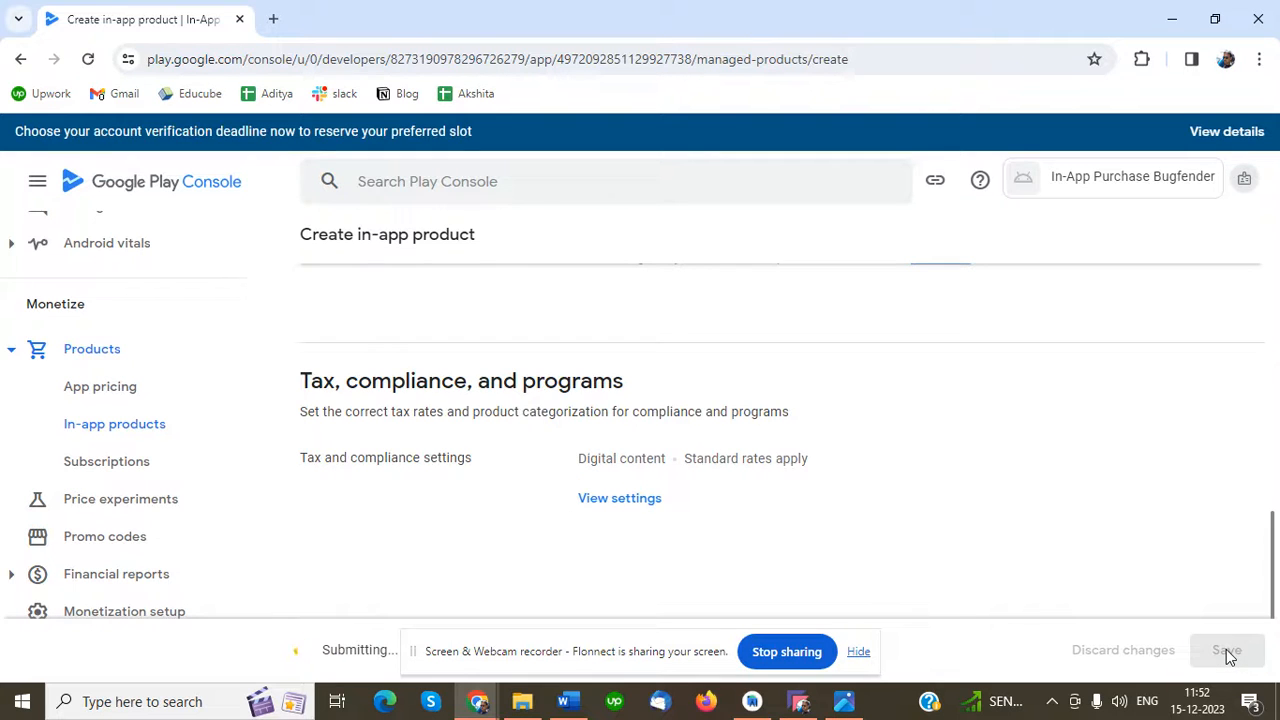
pyautogui.click(1226, 650)
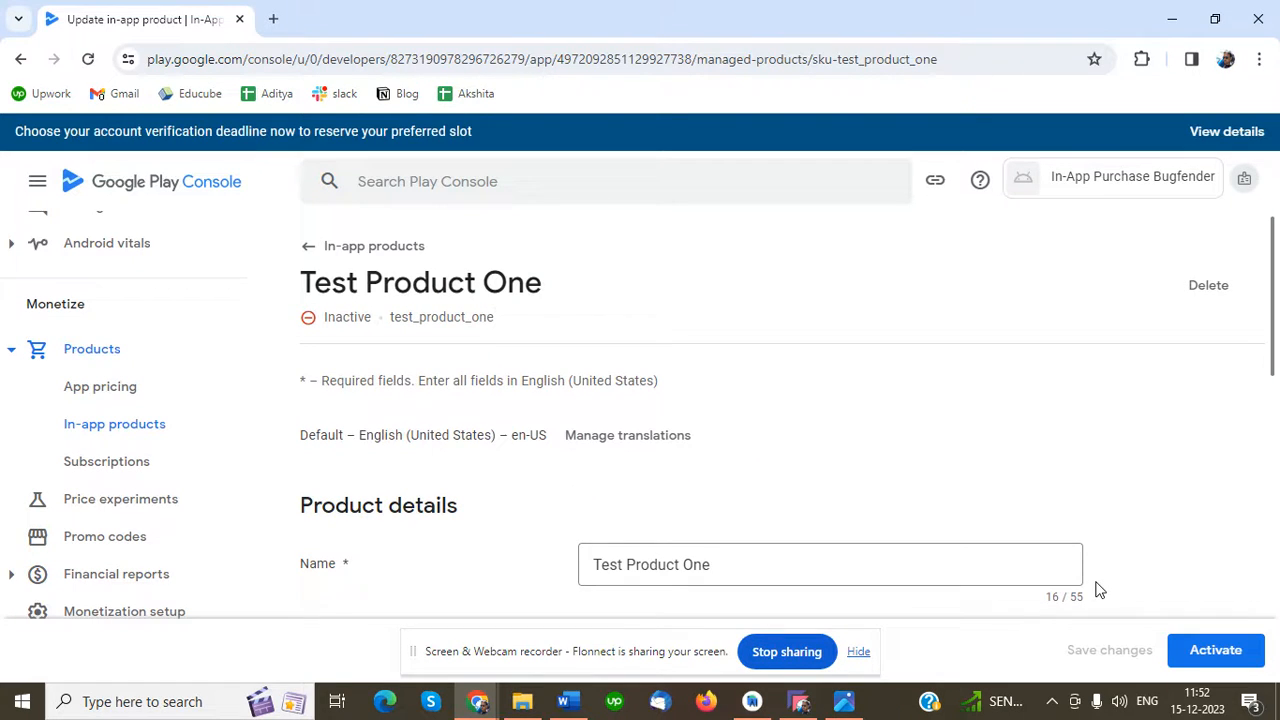
pyautogui.moveTo(572, 372)
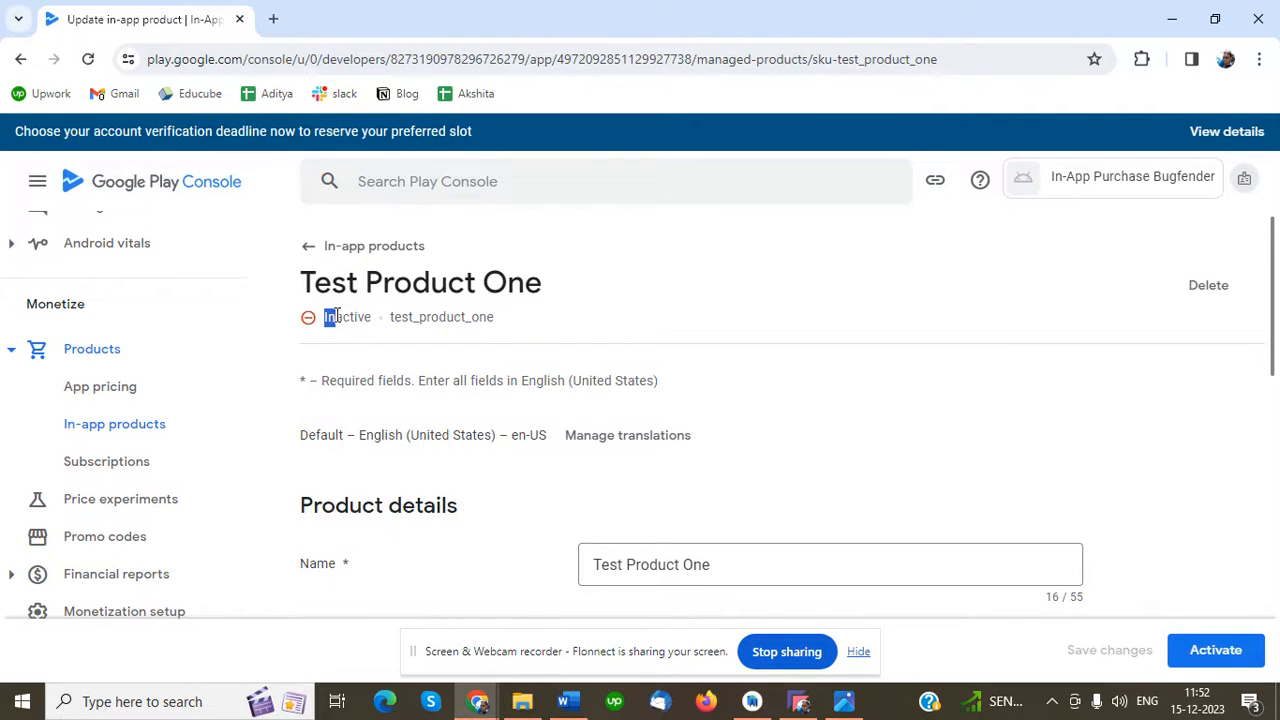
# Activate Test Product One so its status changes from Inactive to Active
pyautogui.doubleClick(346, 316)
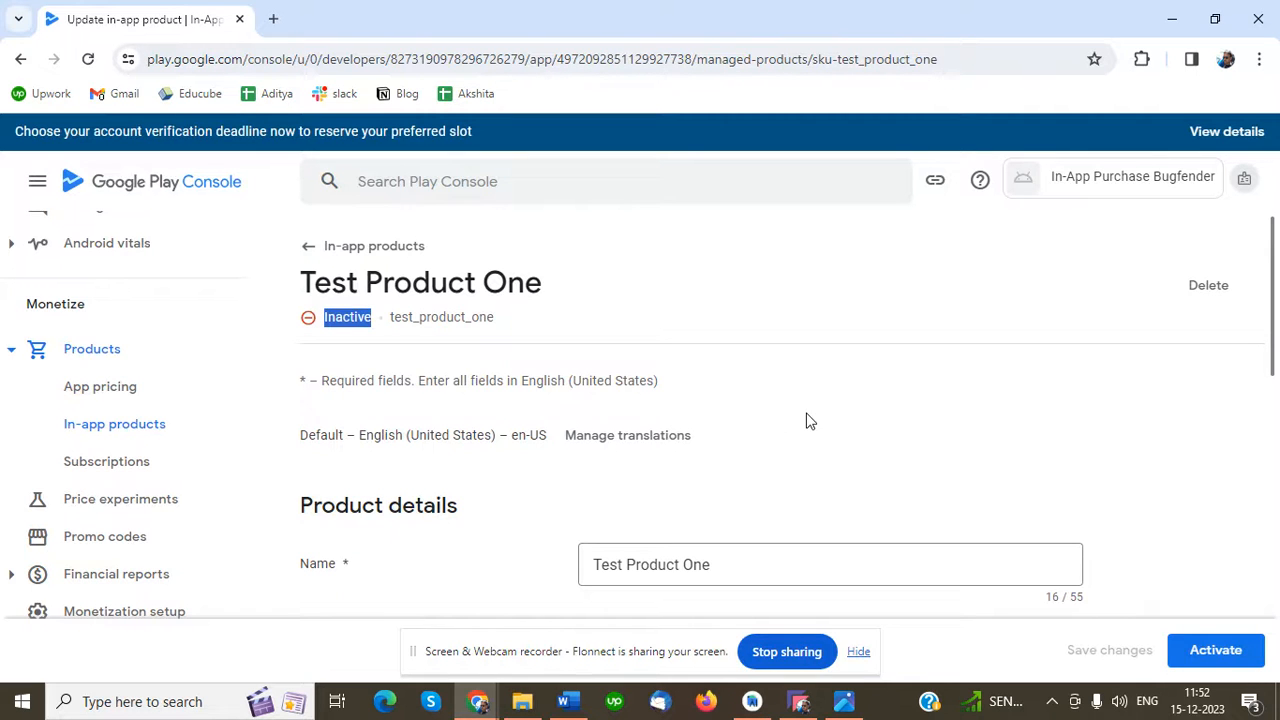
pyautogui.scroll(-3)
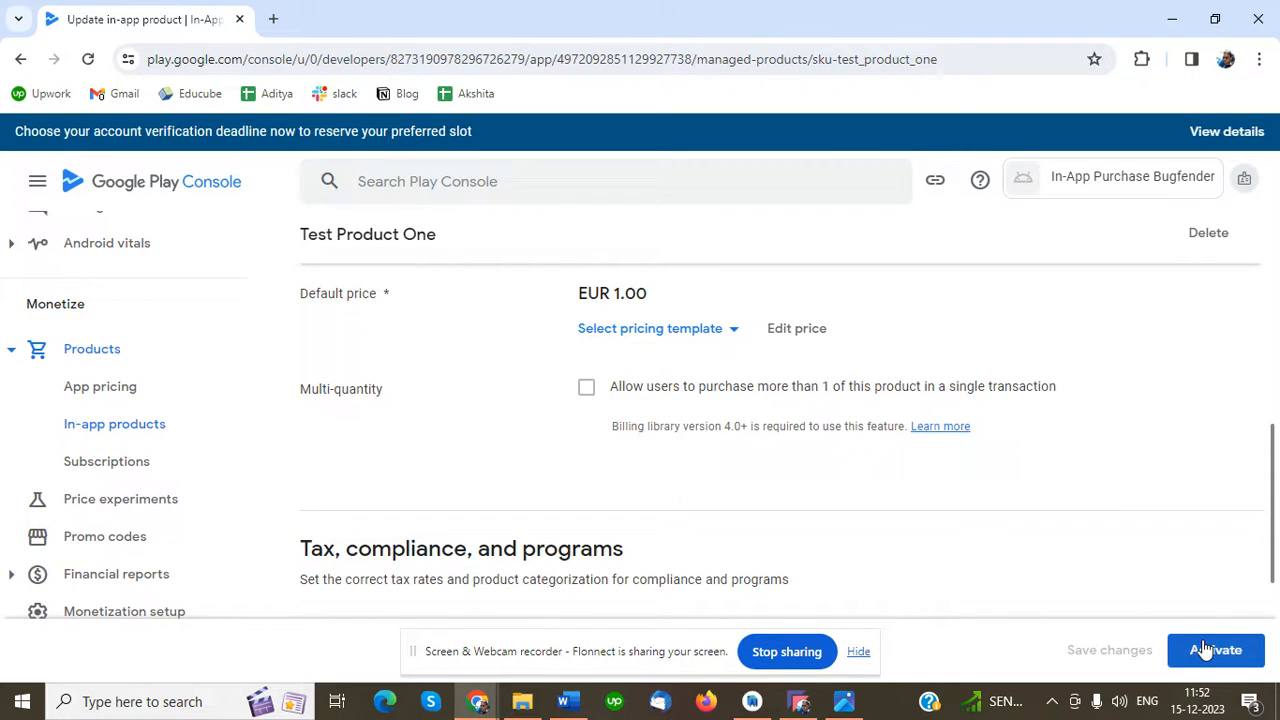
pyautogui.moveTo(1216, 650)
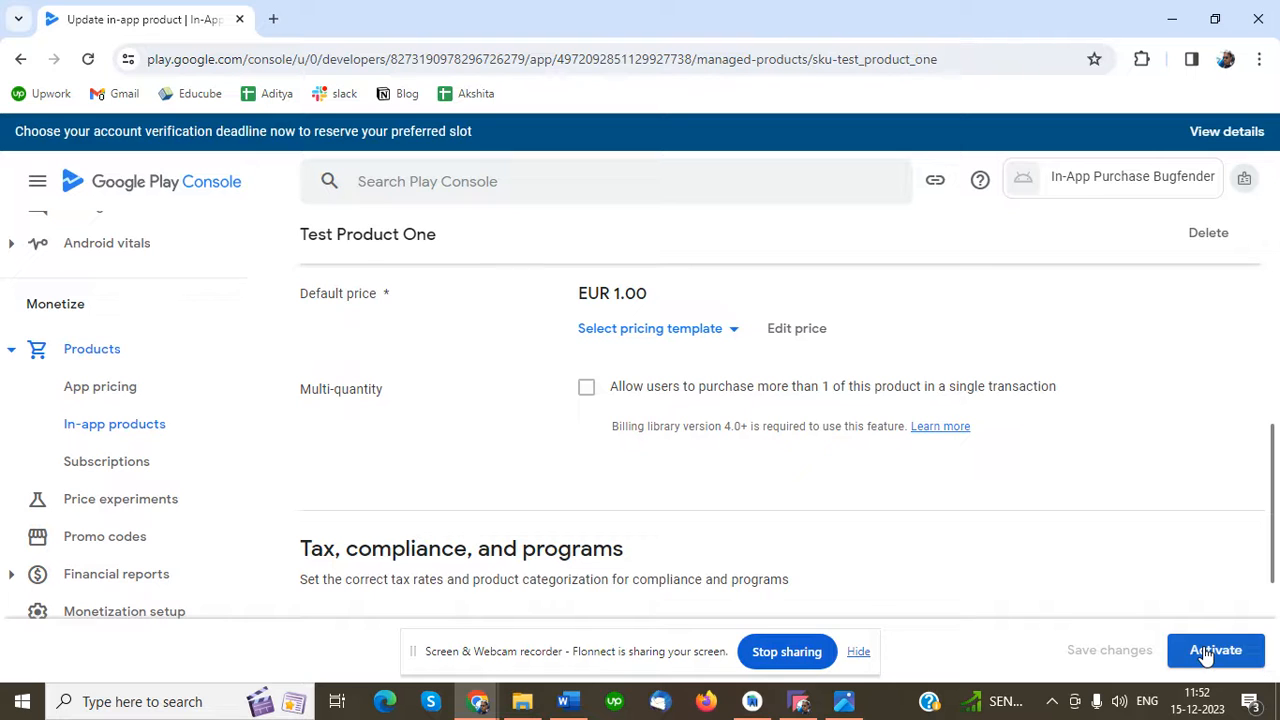
pyautogui.click(1216, 650)
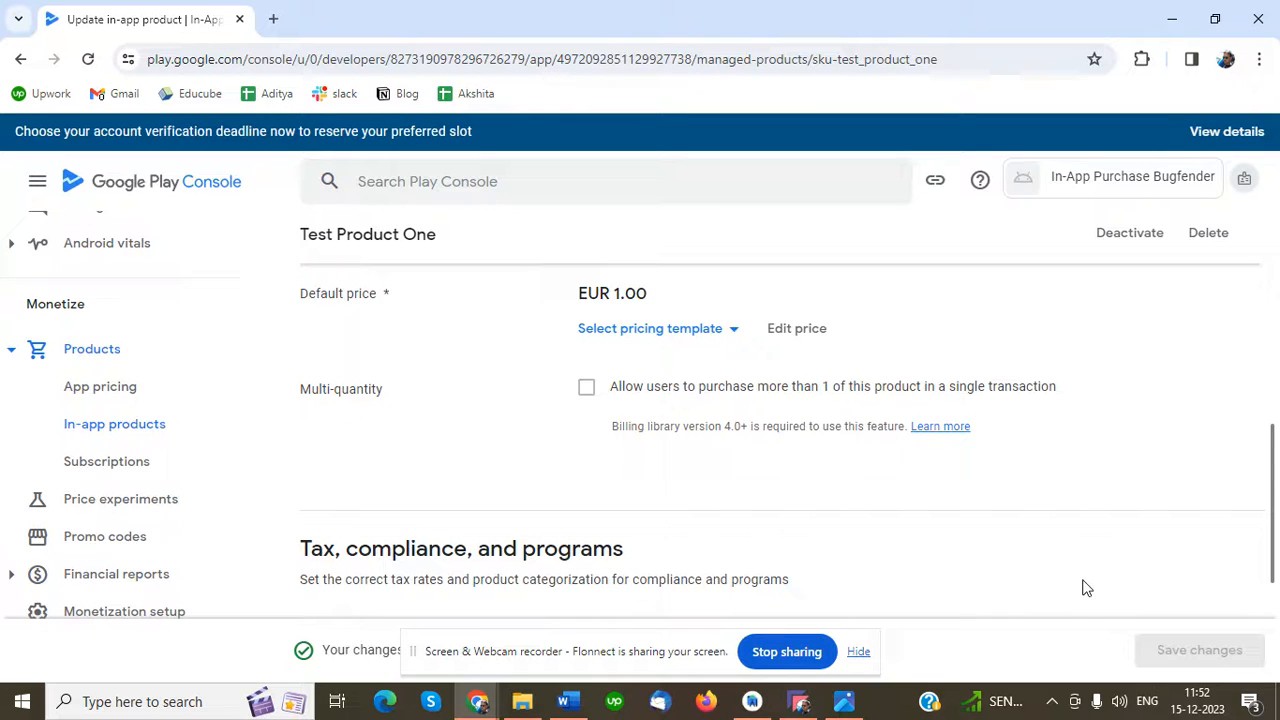
pyautogui.scroll(3)
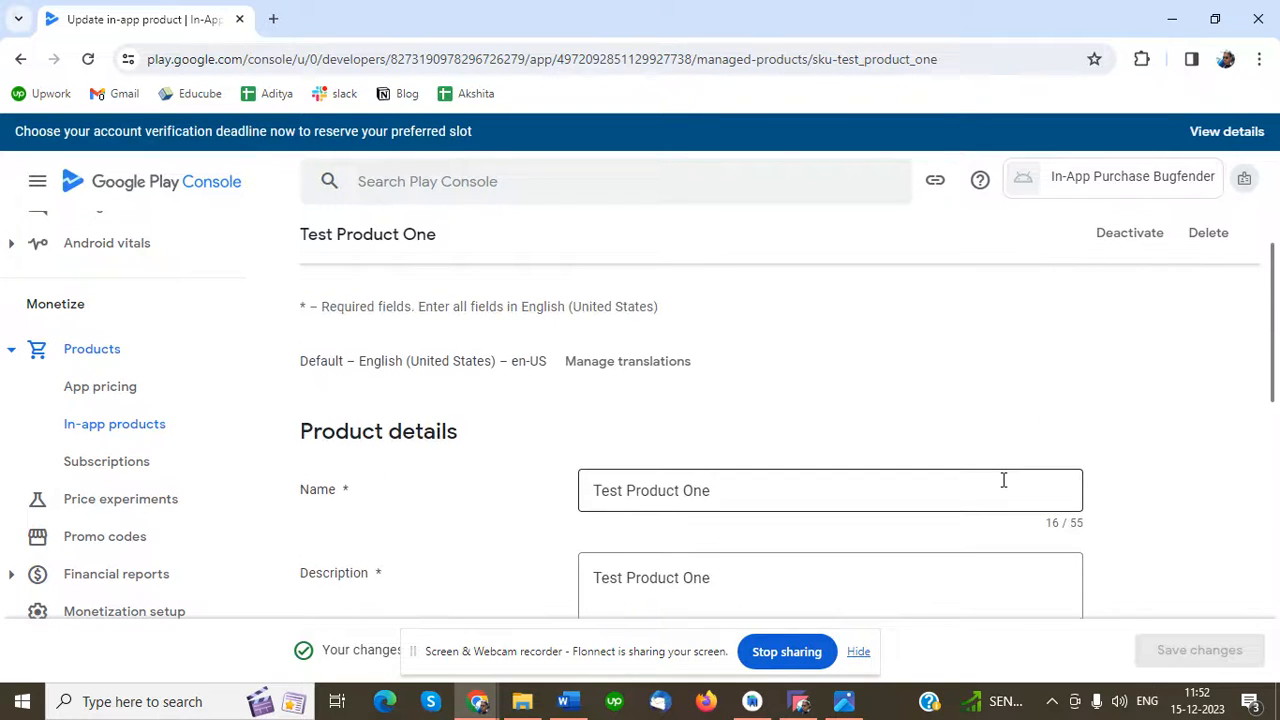
pyautogui.scroll(3)
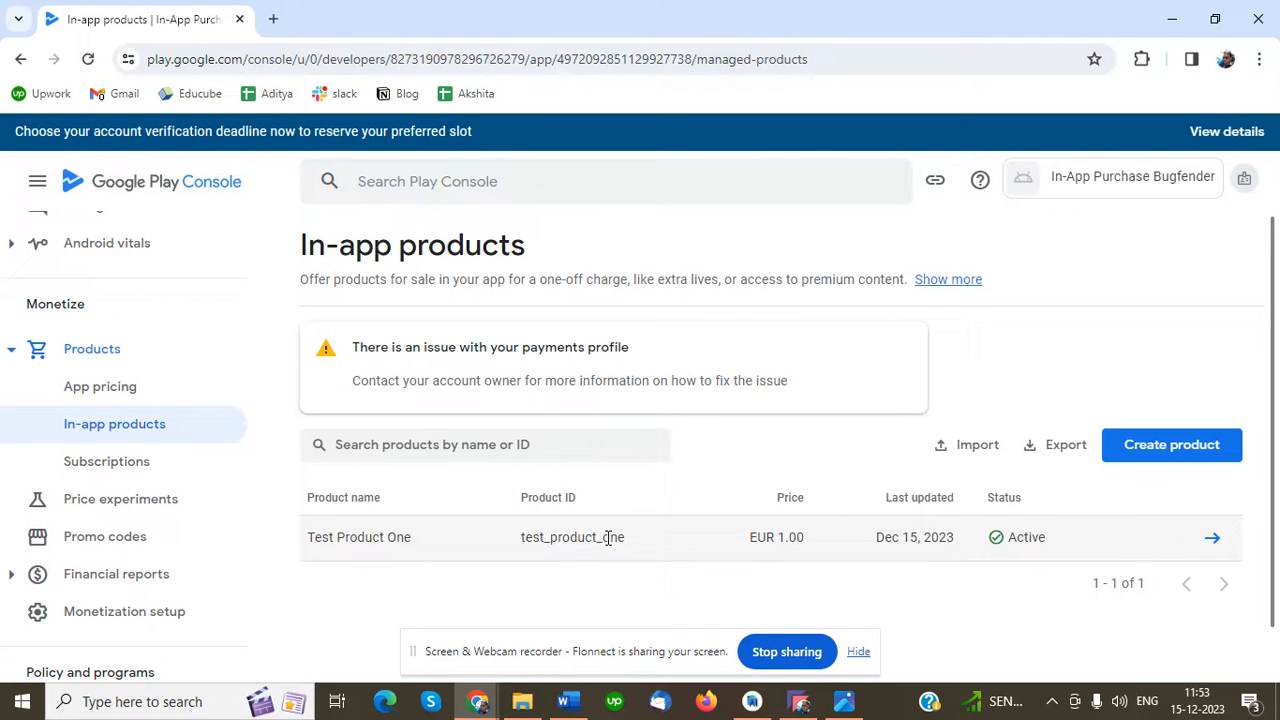
# Select the product ID test_product_one in the In-app products list
pyautogui.doubleClick(572, 536)
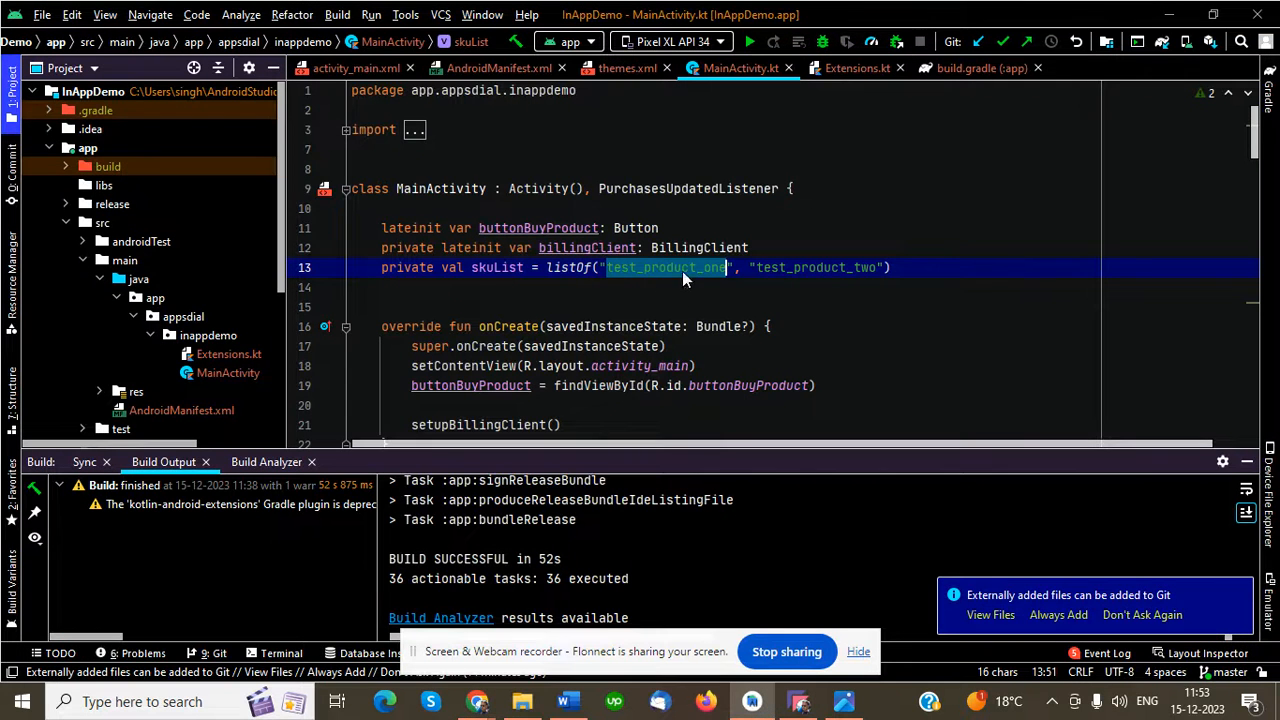
pyautogui.moveTo(756, 684)
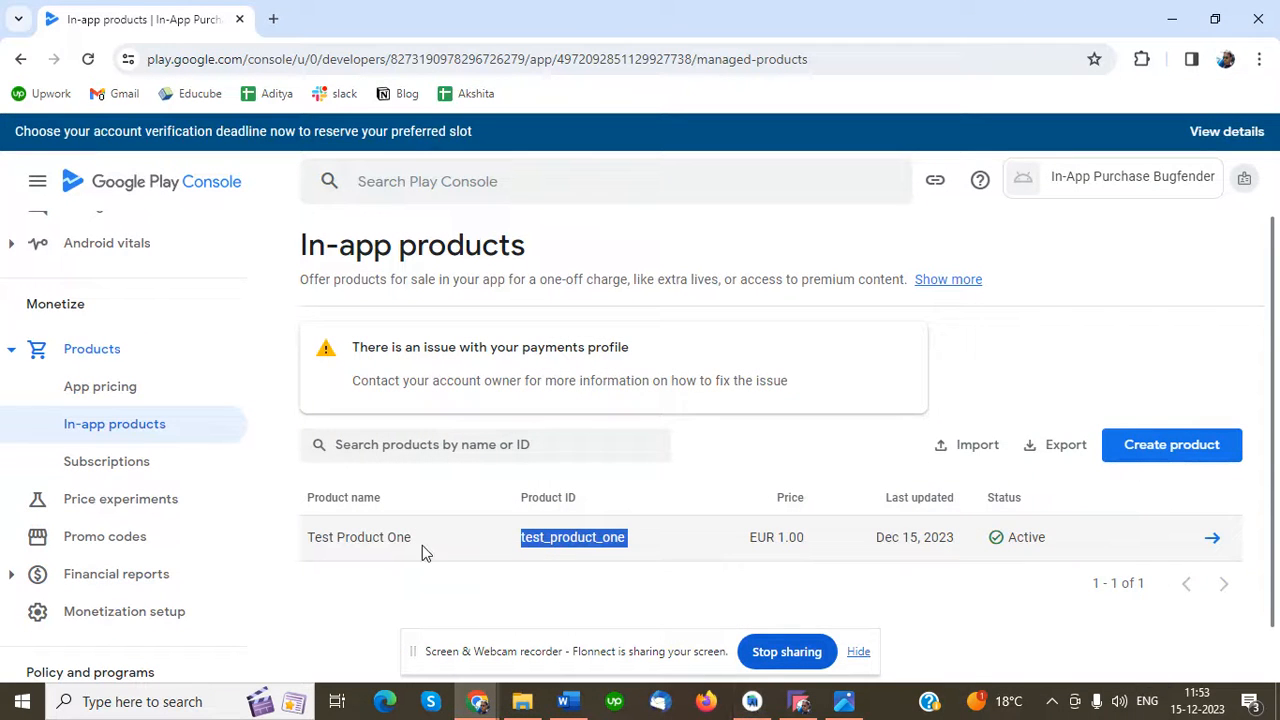
pyautogui.moveTo(544, 560)
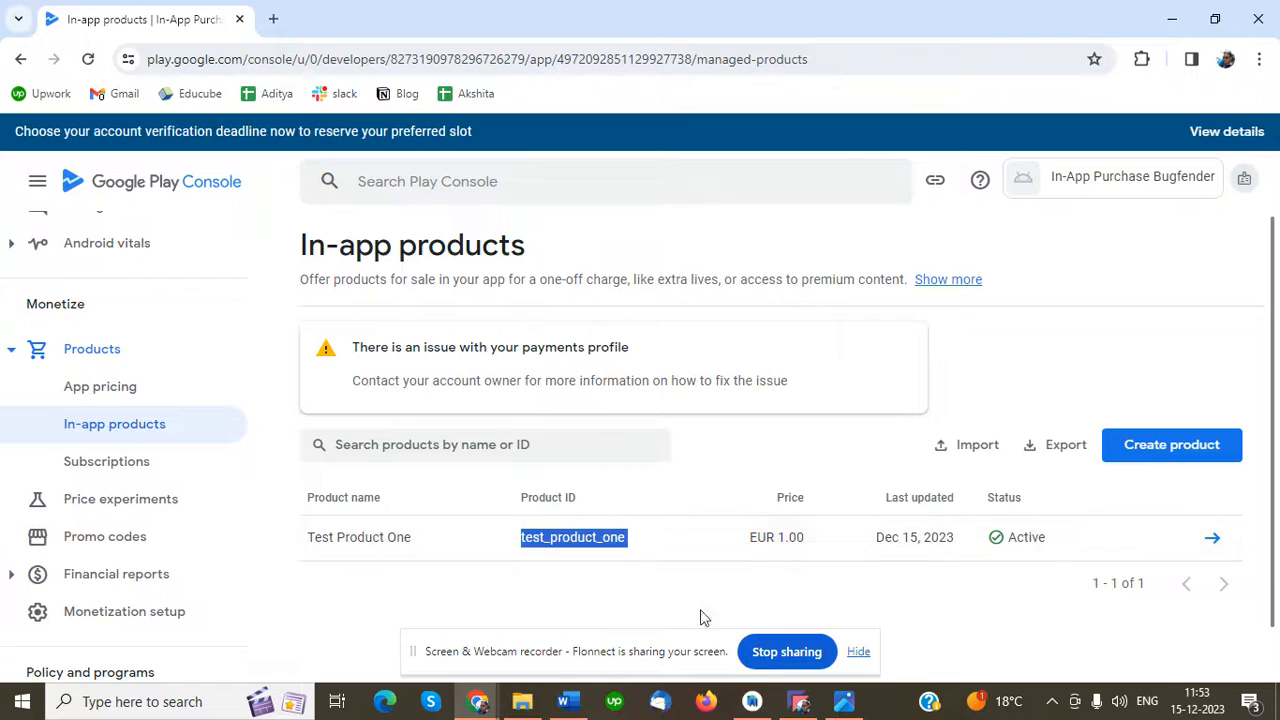
pyautogui.click(752, 700)
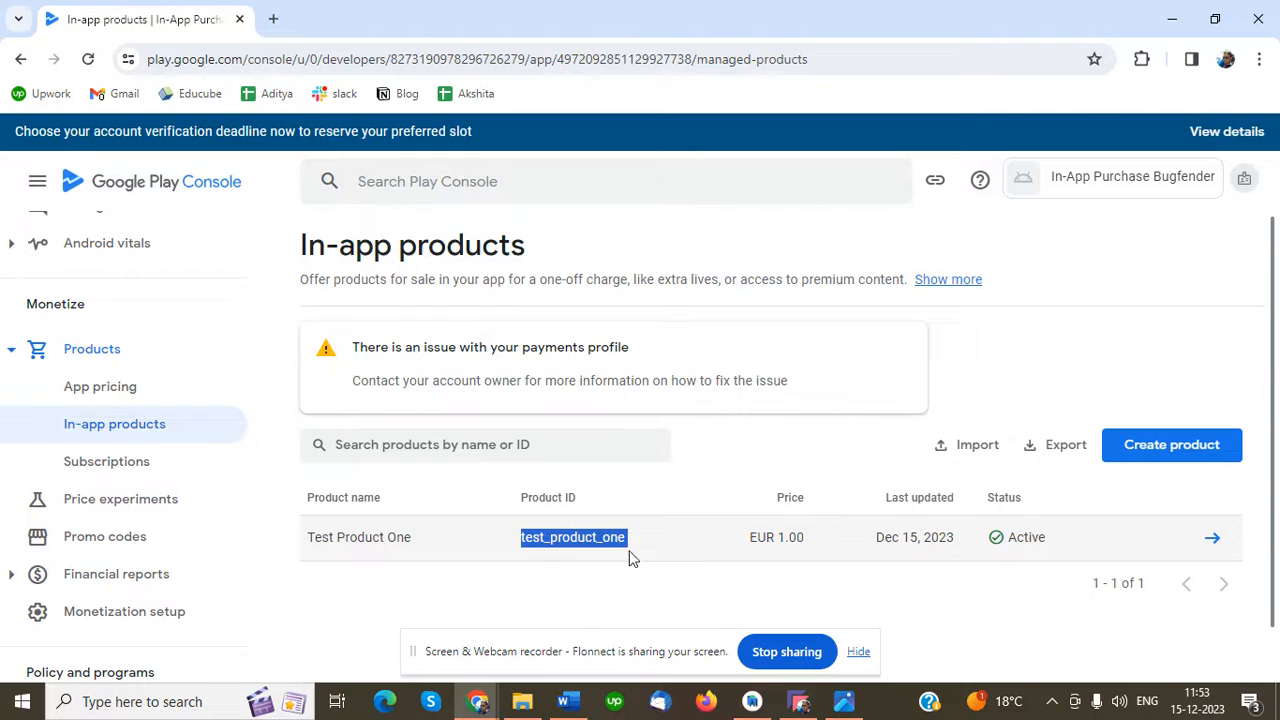
pyautogui.moveTo(1018, 536)
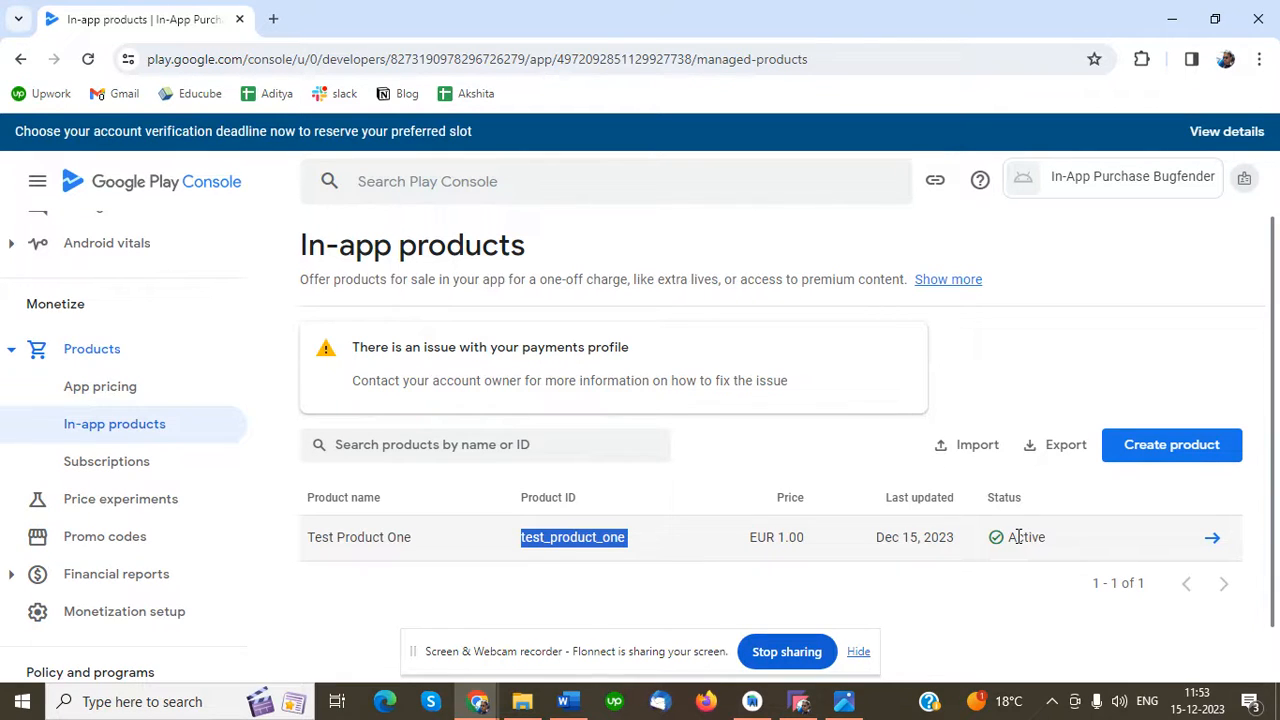
pyautogui.moveTo(760, 536)
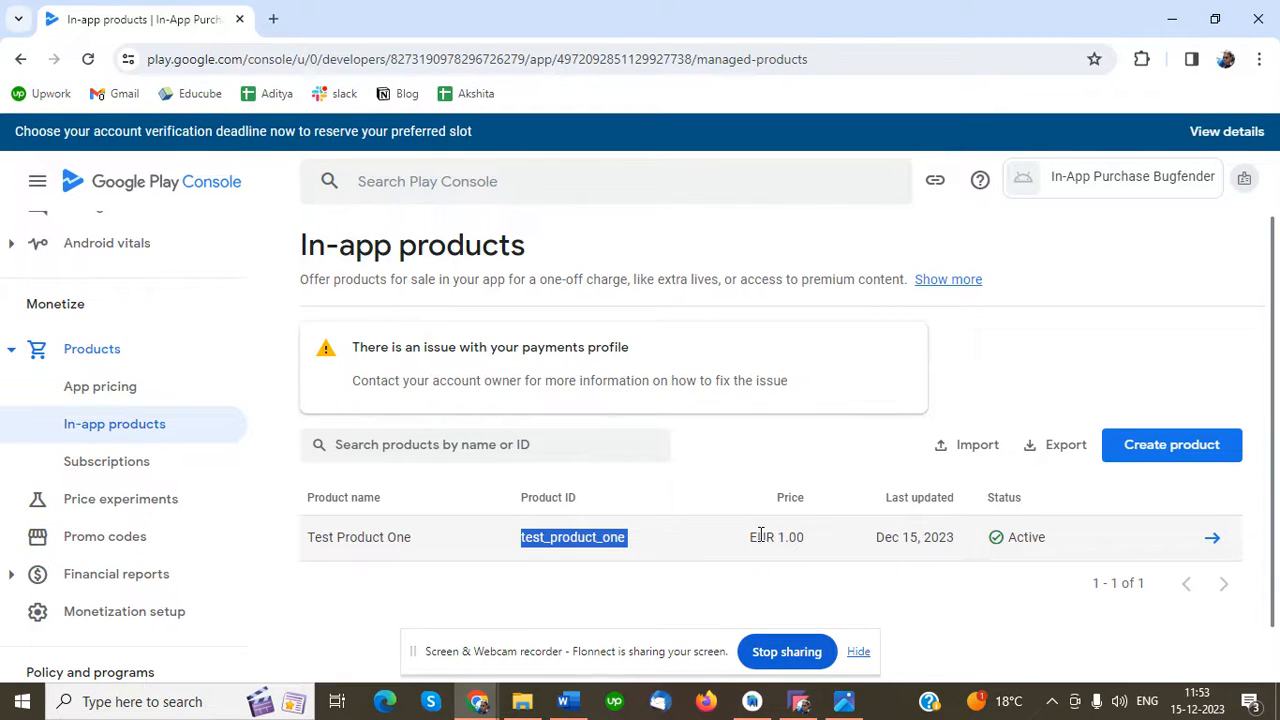